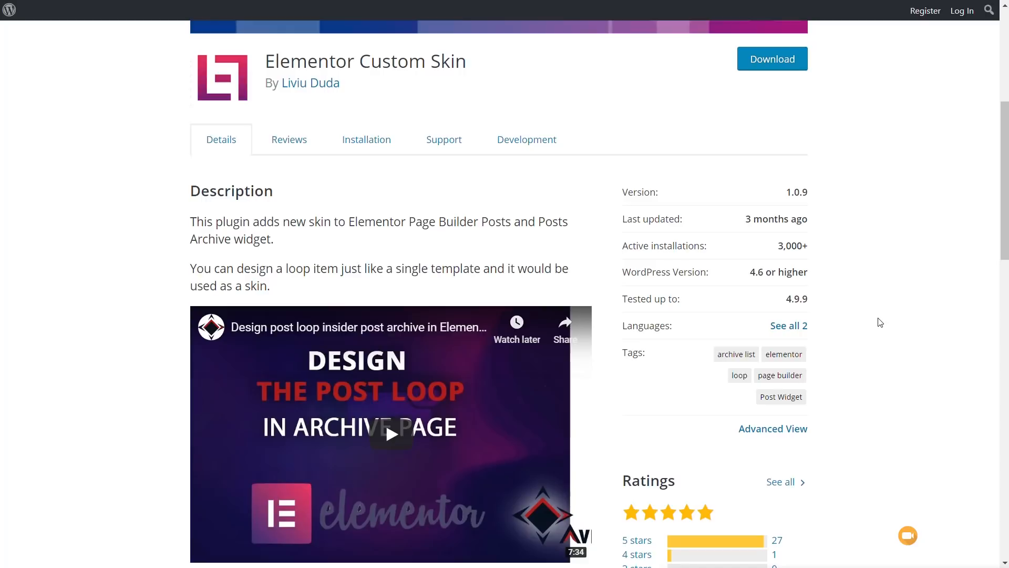
Open the Post Loop page's edit screen from the WordPress Pages list.
click(391, 434)
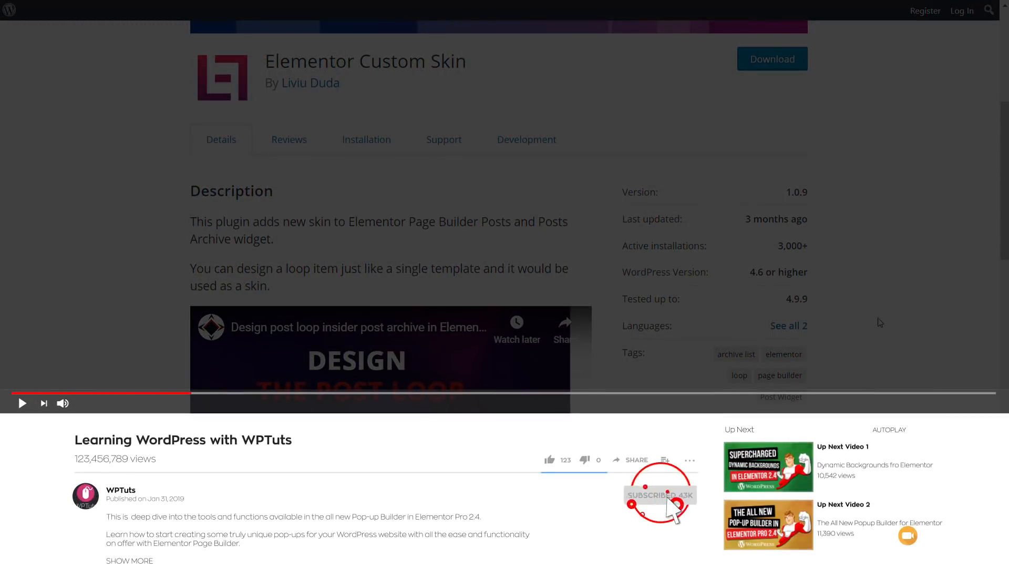
click(659, 494)
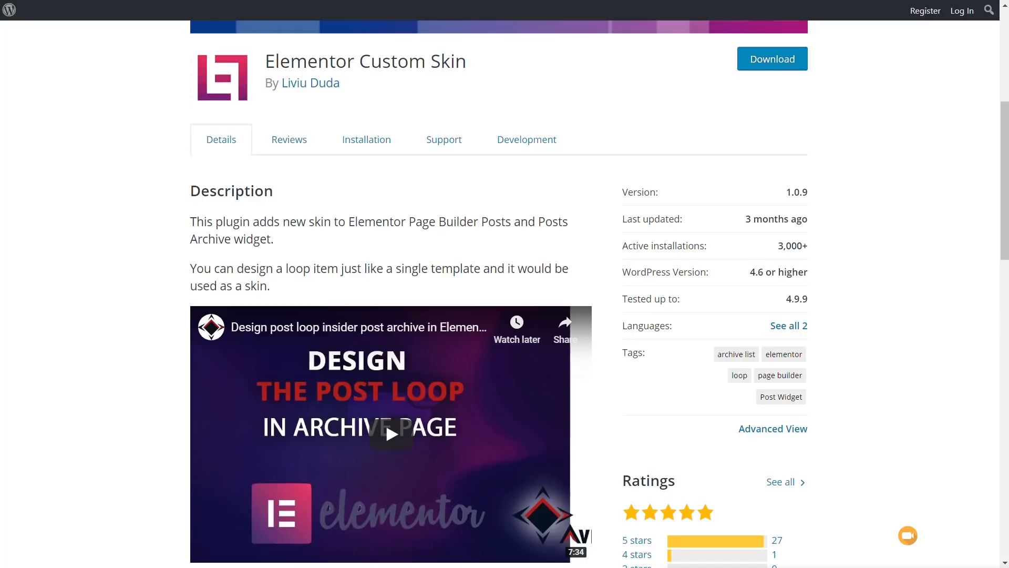
mouse_move(758, 172)
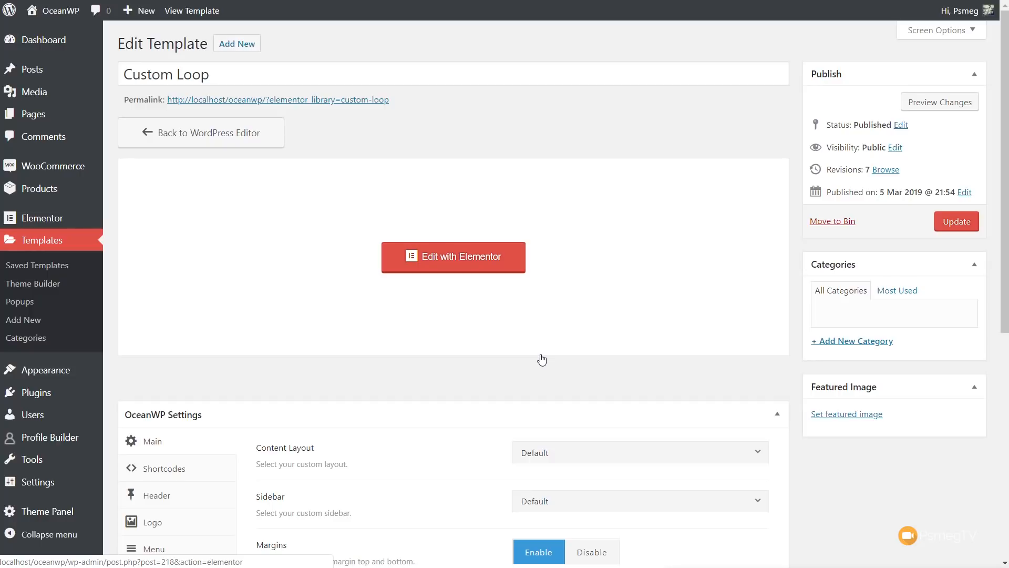
mouse_move(465, 102)
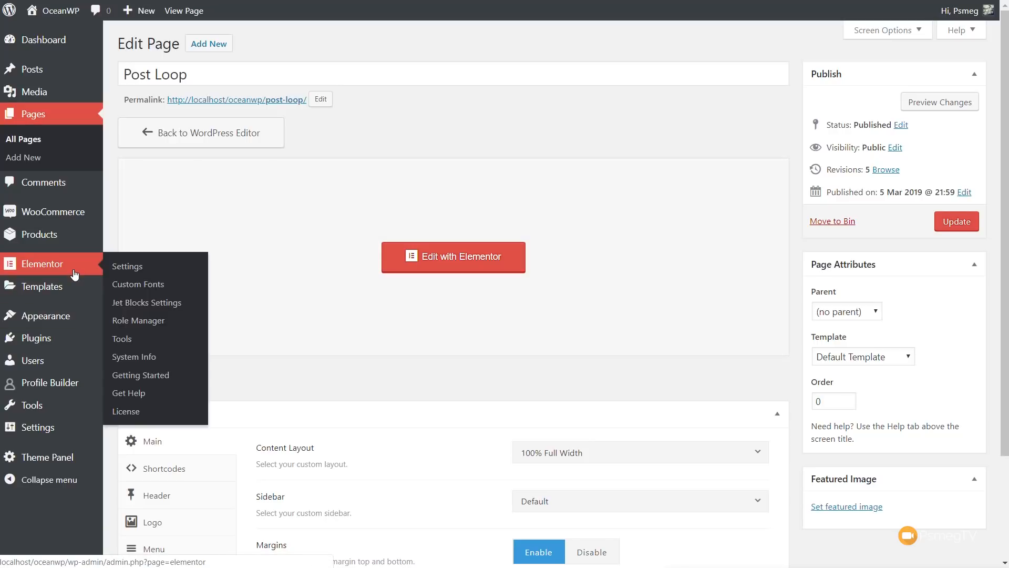
mouse_move(45, 286)
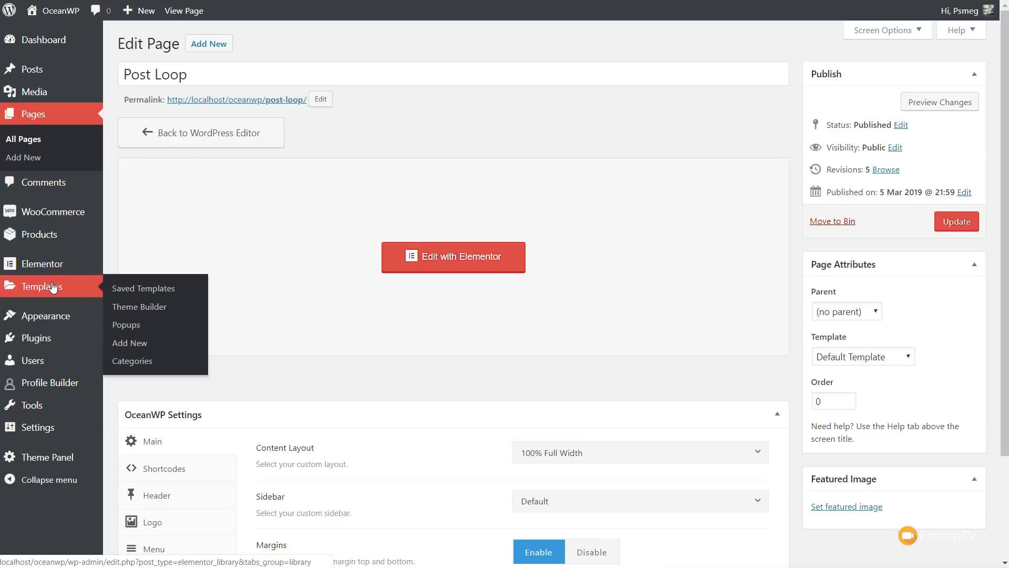
mouse_move(142, 288)
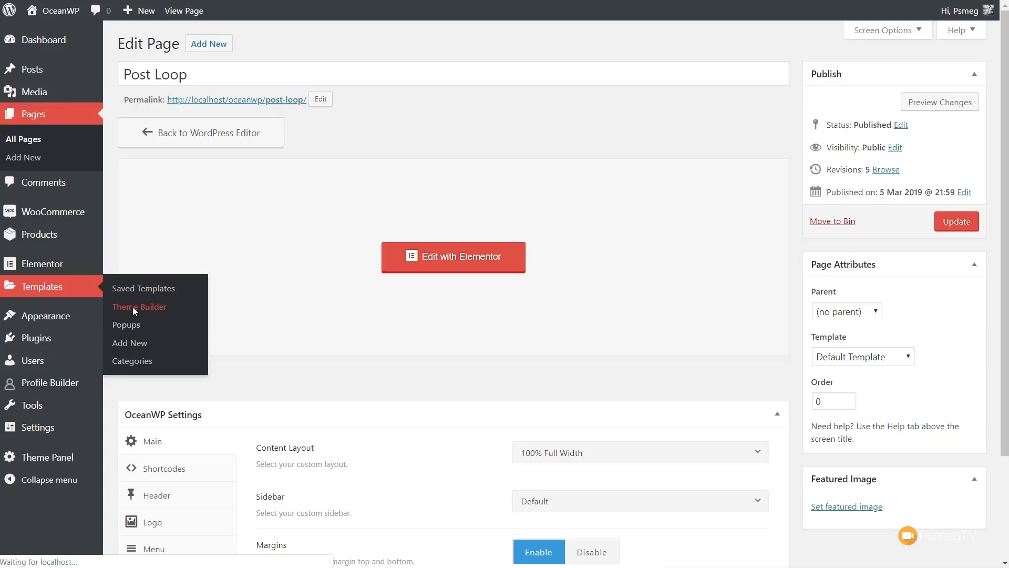
From Theme Builder's template list, start editing the Custom Loop template with Elementor.
click(139, 306)
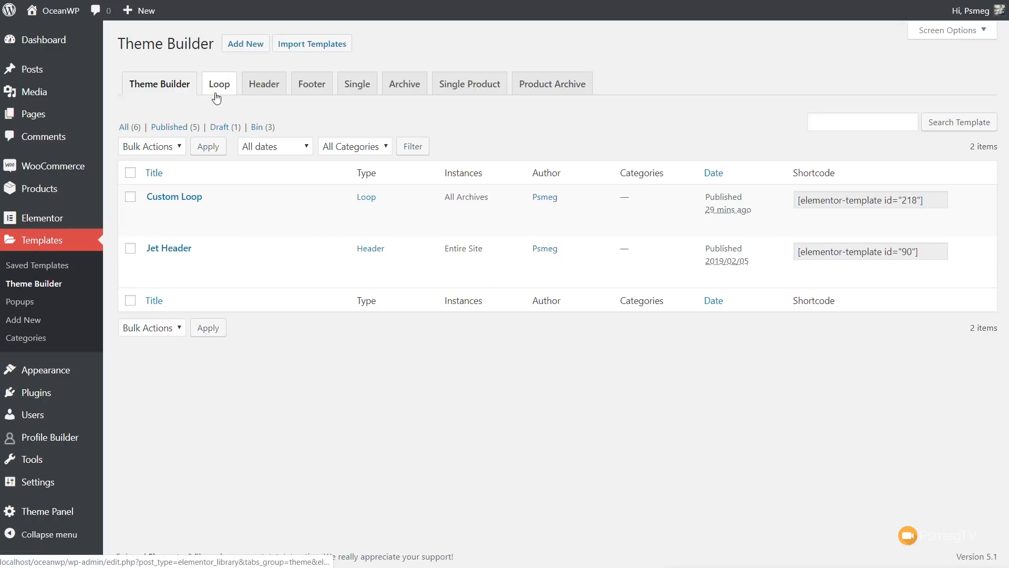
mouse_move(173, 196)
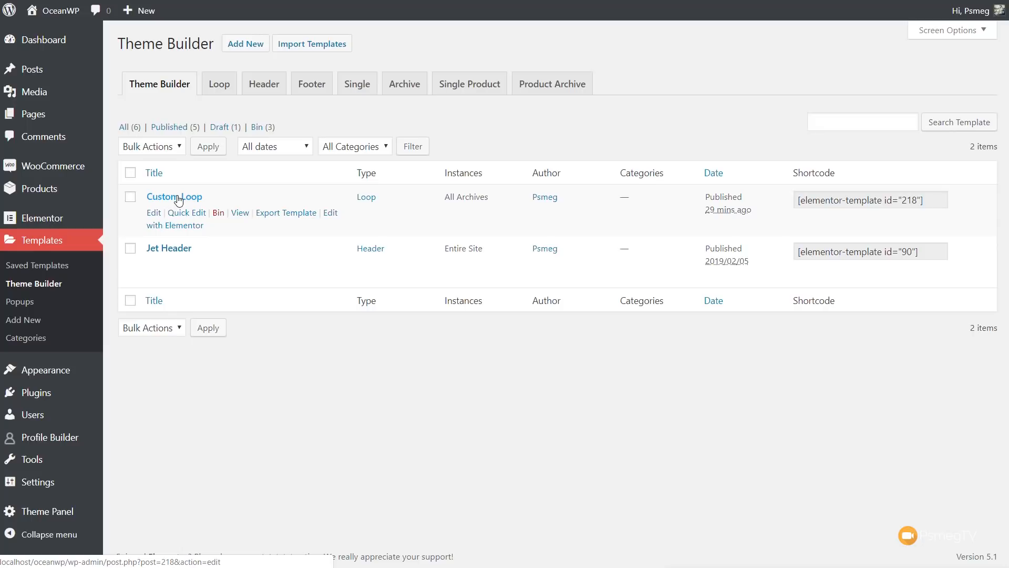
click(174, 225)
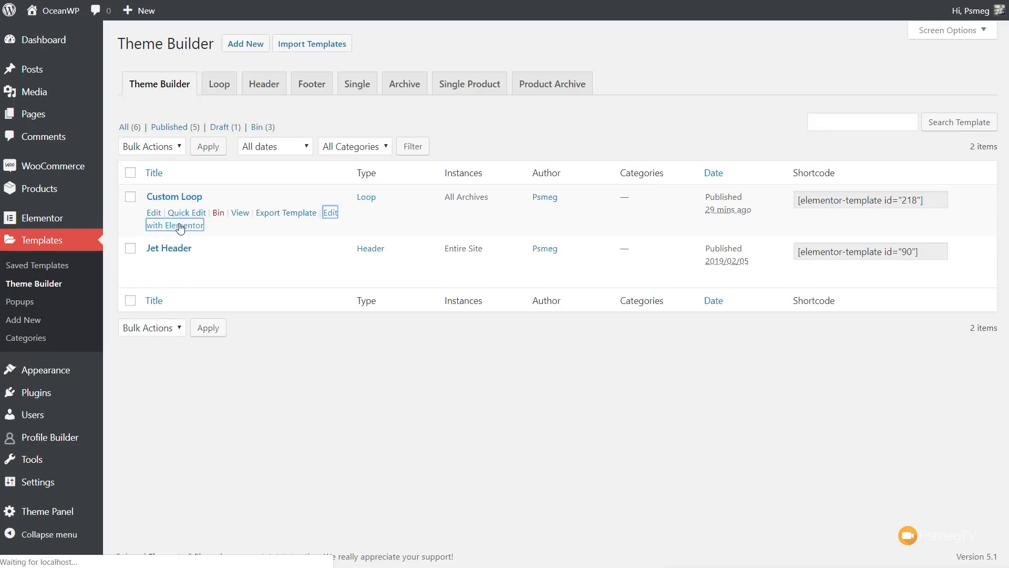
Load the Custom Loop template in Elementor and look over the existing loop content.
click(173, 219)
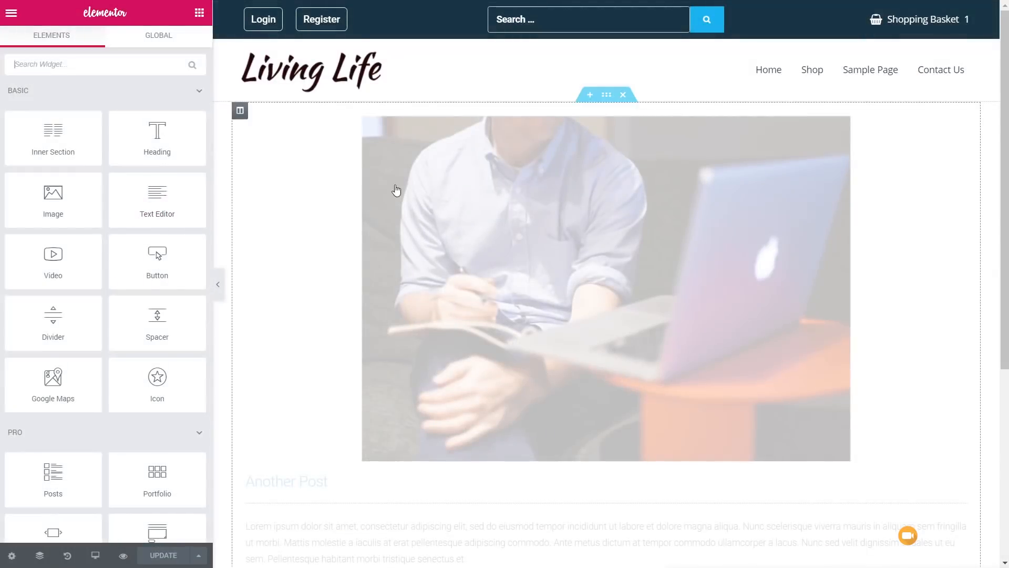
scroll(down, 3)
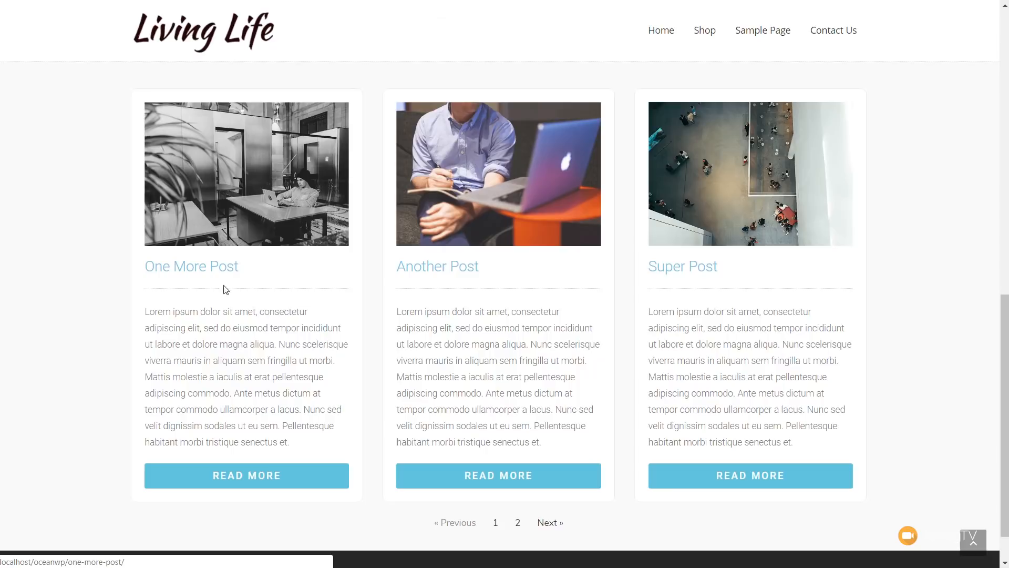
mouse_move(445, 18)
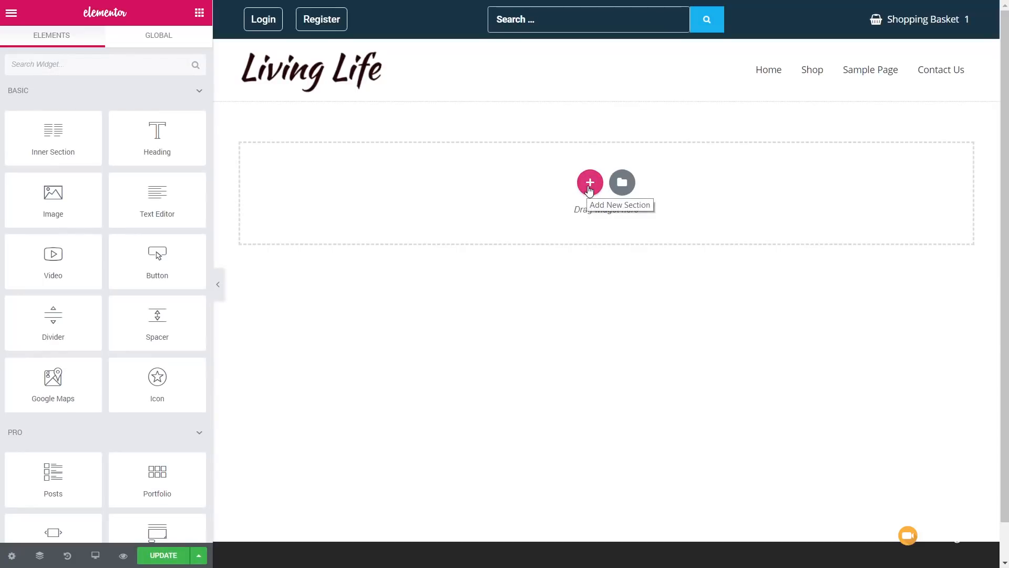
Add a one-column section and give its column a Classic background in the Style settings.
click(589, 182)
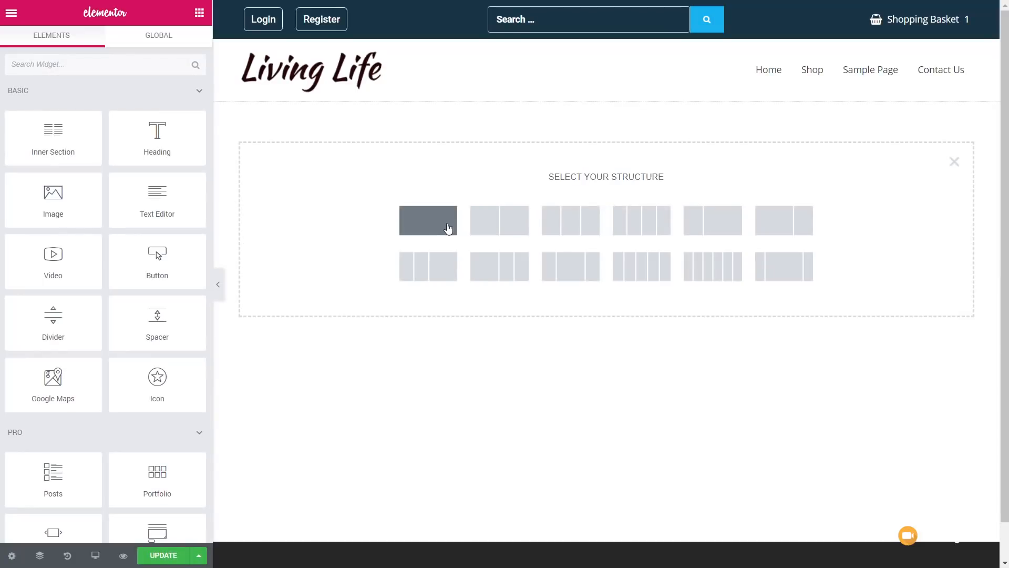
click(428, 219)
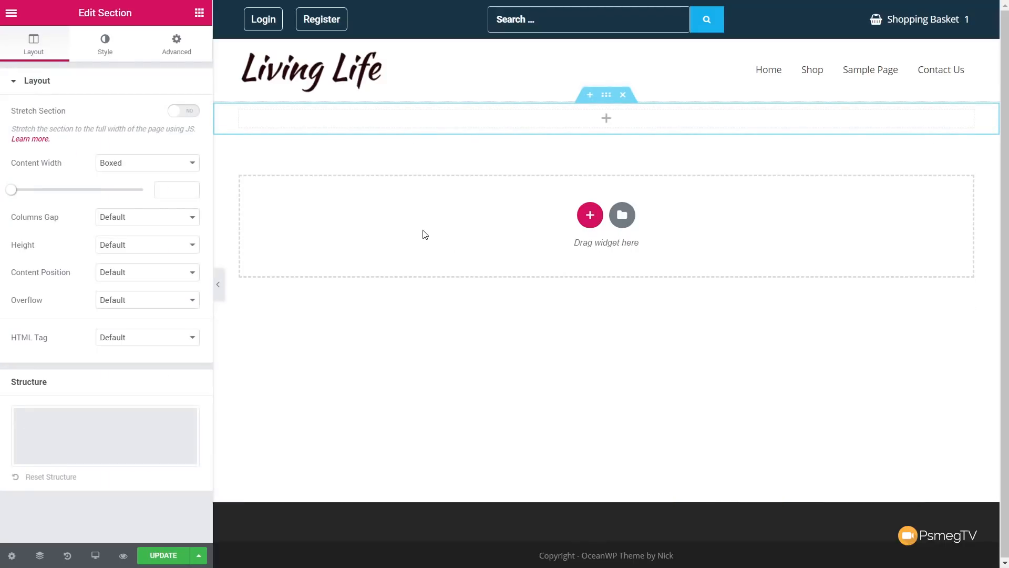
mouse_move(423, 252)
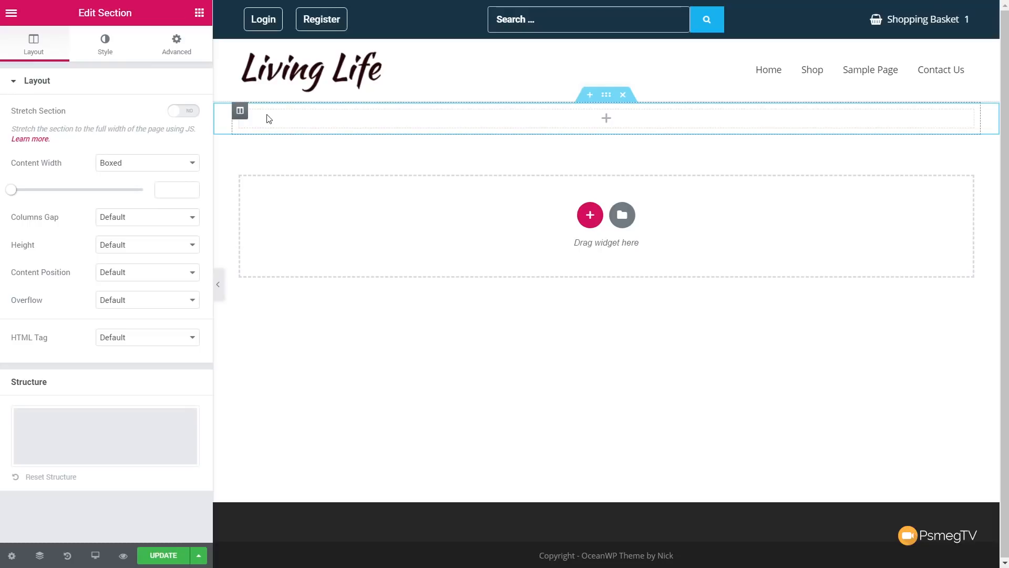
click(240, 111)
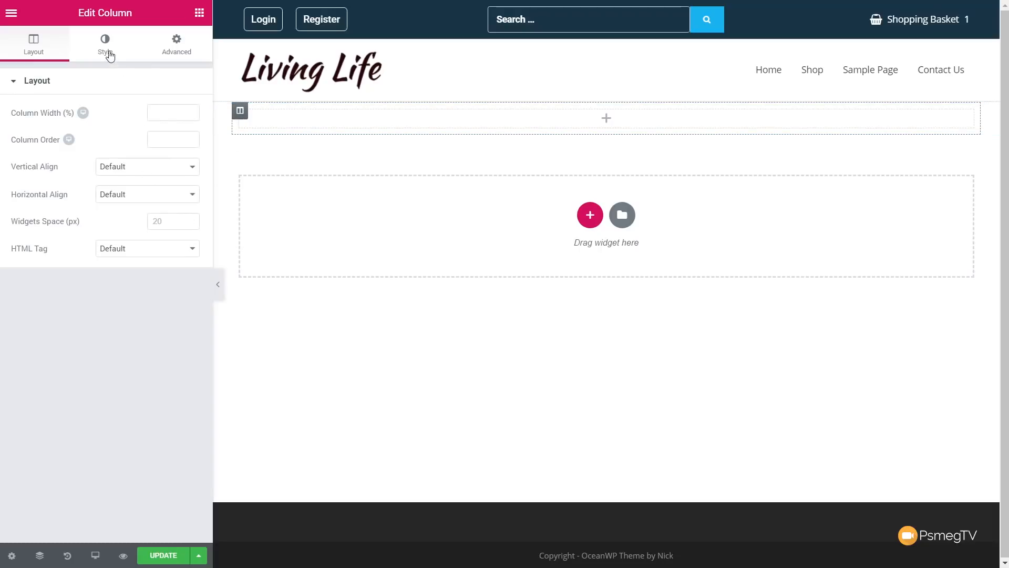
click(105, 44)
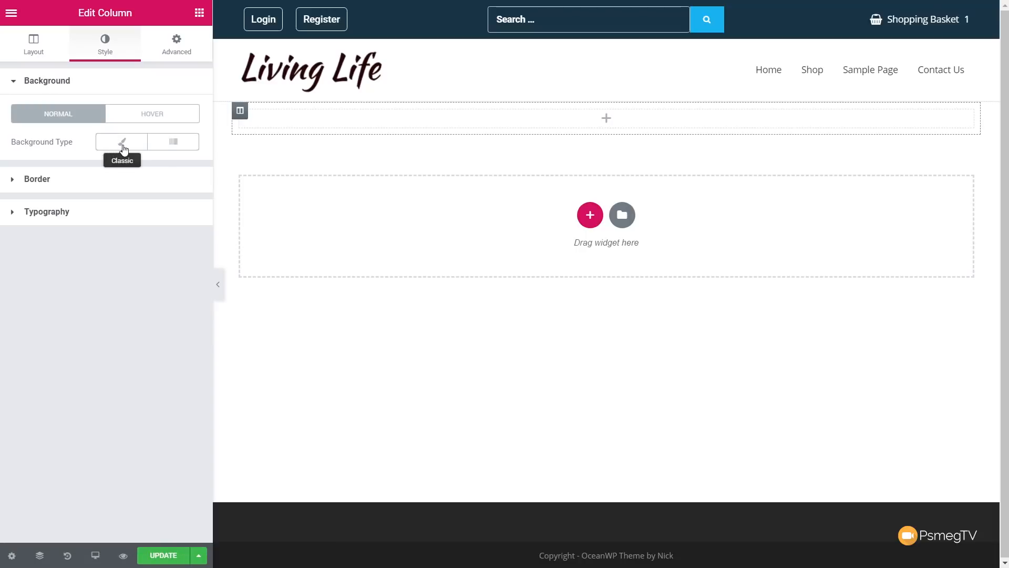
click(121, 142)
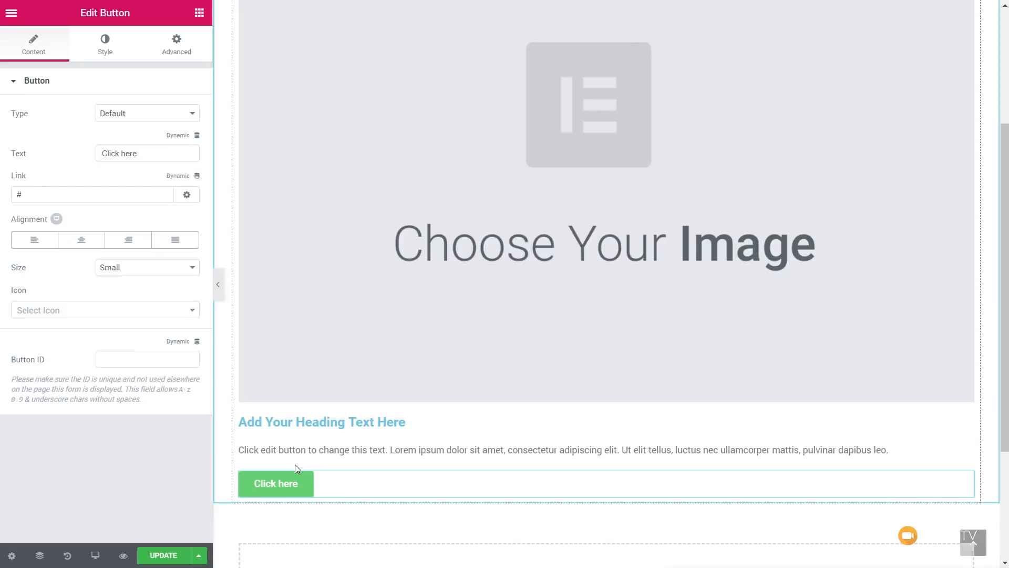
Scroll the canvas to review the placeholder image, heading, text and Click here button.
scroll(down, 3)
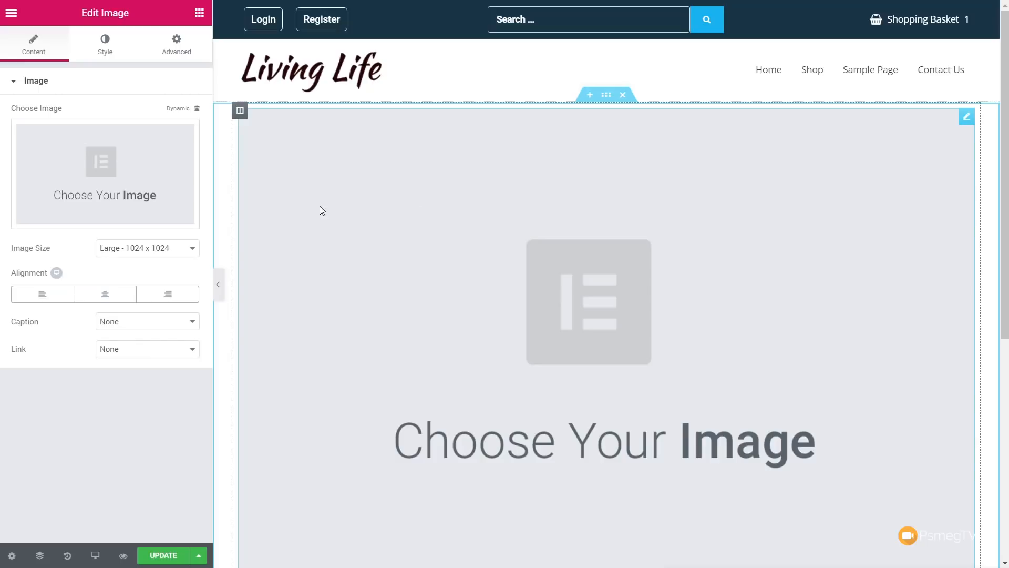
Fill the Image widget dynamically with the post's Featured Image.
click(198, 112)
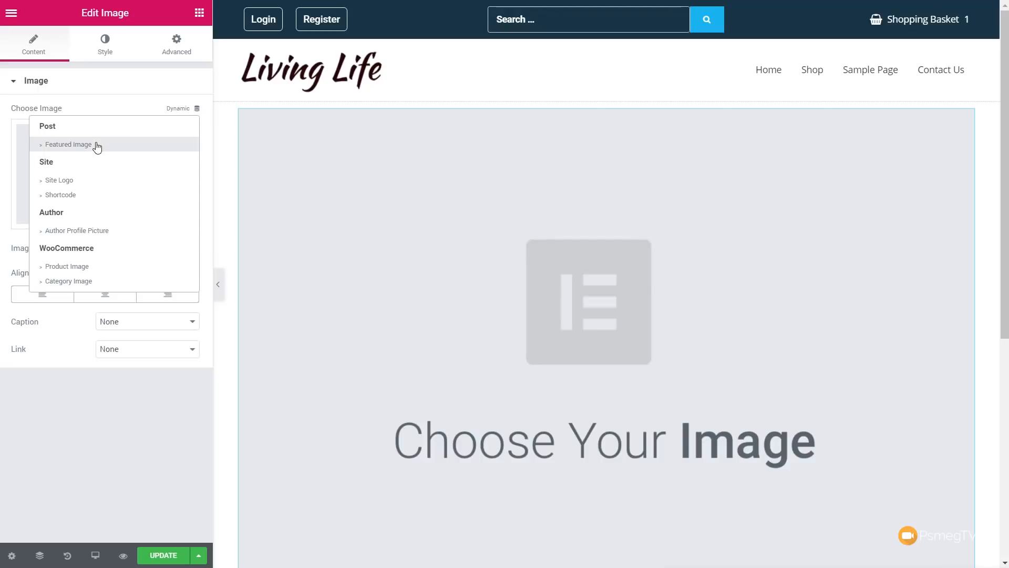
click(69, 144)
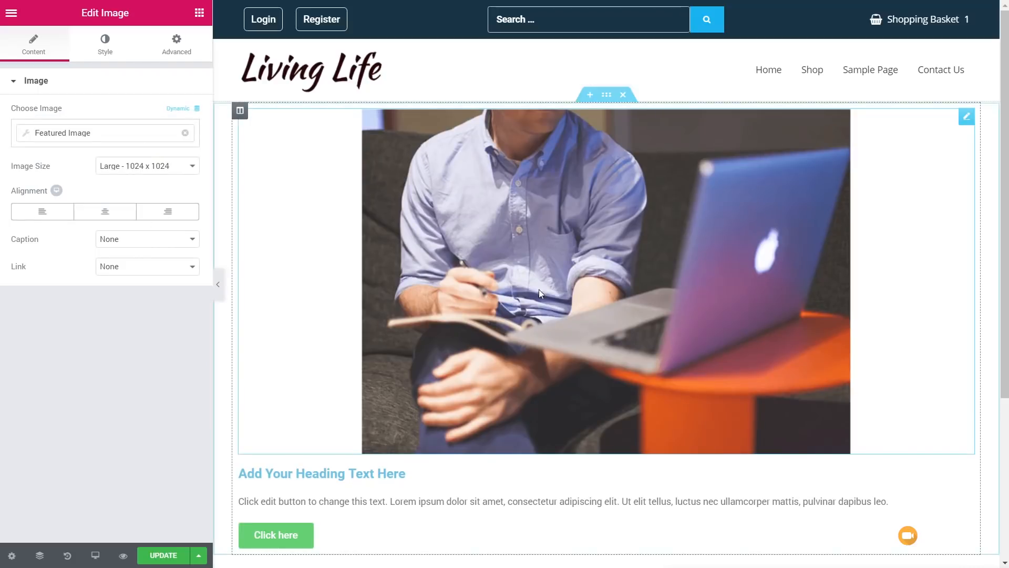
mouse_move(561, 190)
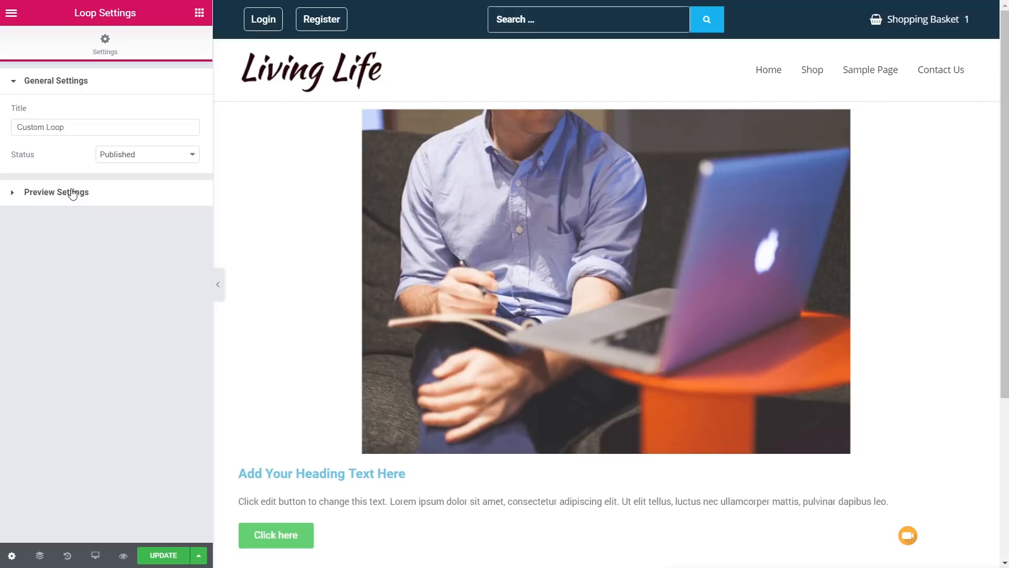
Set Preview Dynamic Content as Post and search for the sample post to preview with.
click(56, 191)
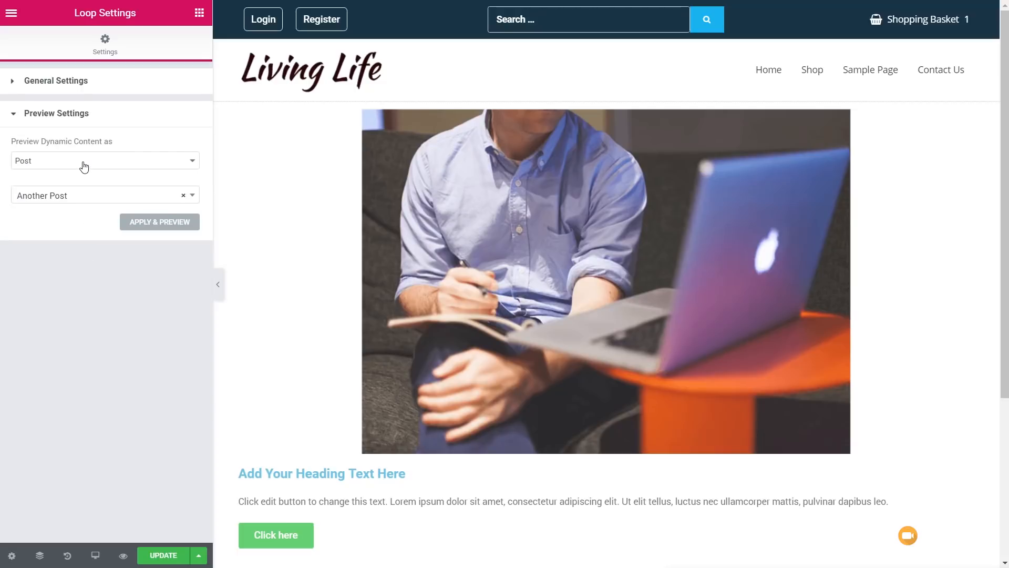
click(103, 159)
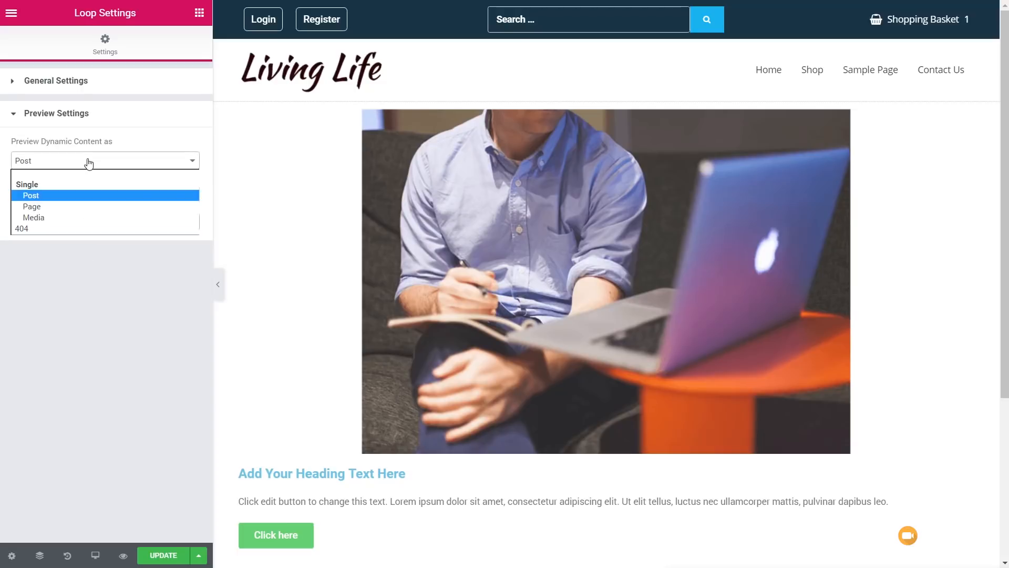
click(30, 196)
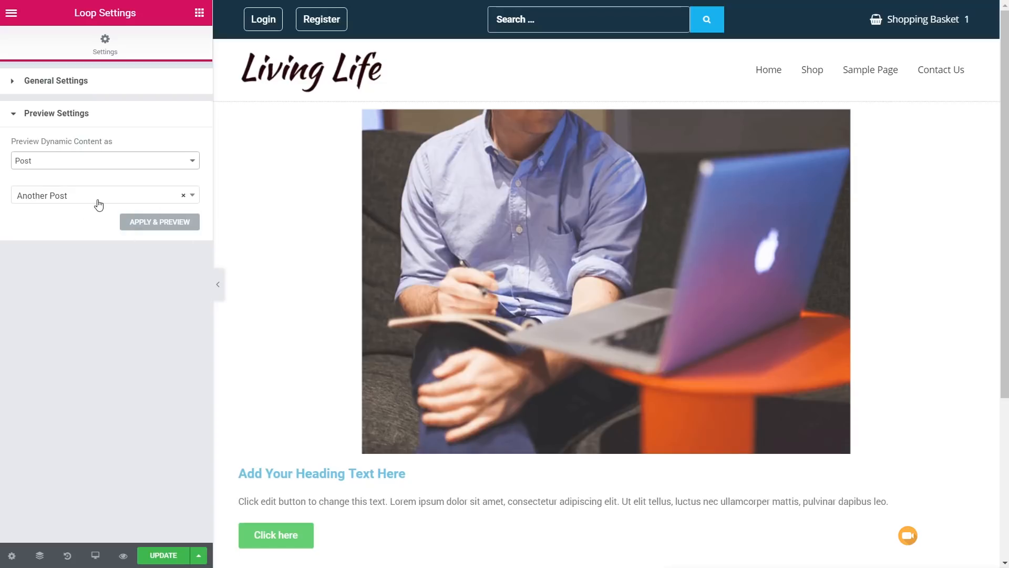
click(99, 196)
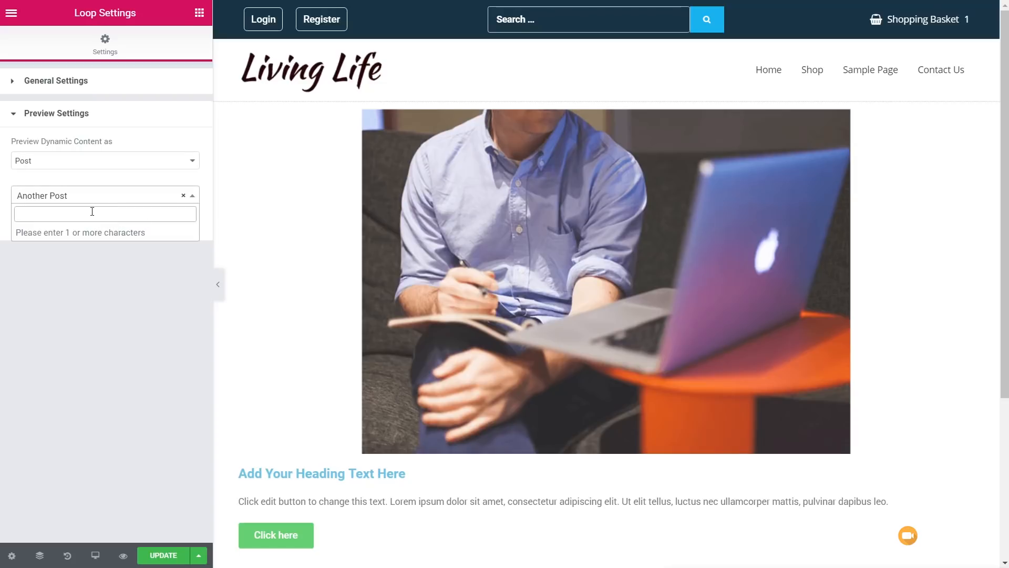
click(103, 214)
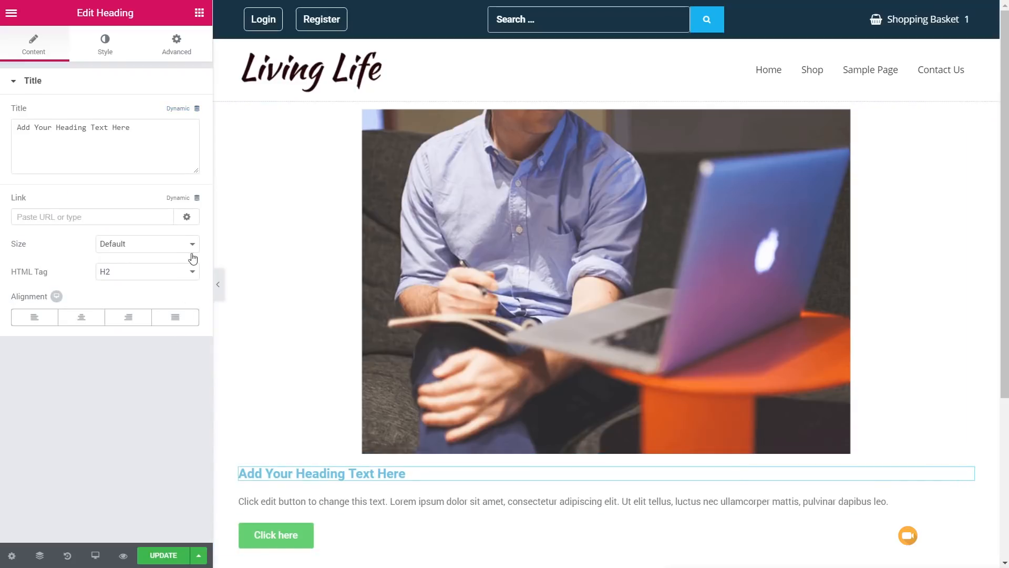
Fill the Text Editor widget dynamically with the Post Summary.
click(199, 109)
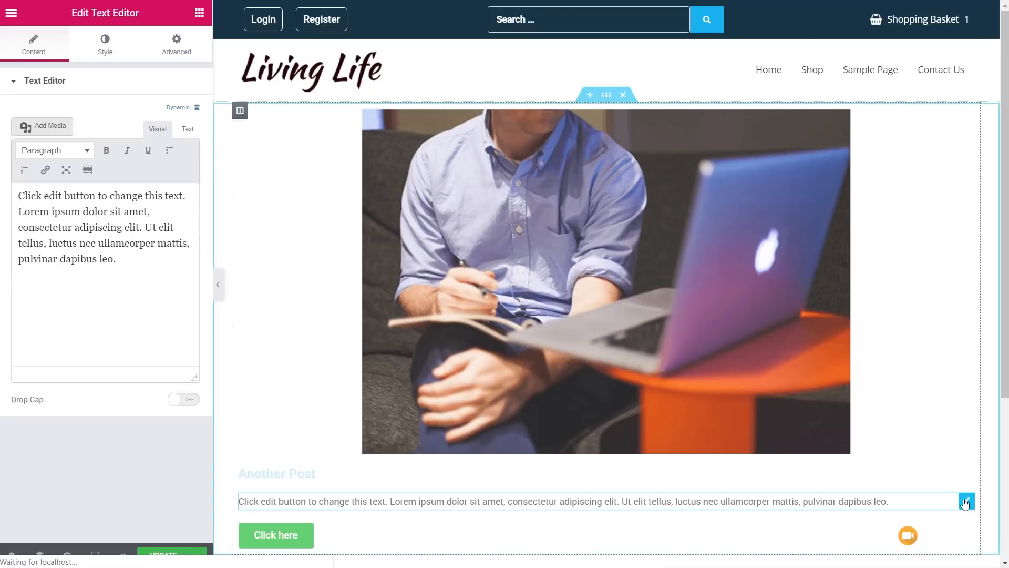
click(198, 108)
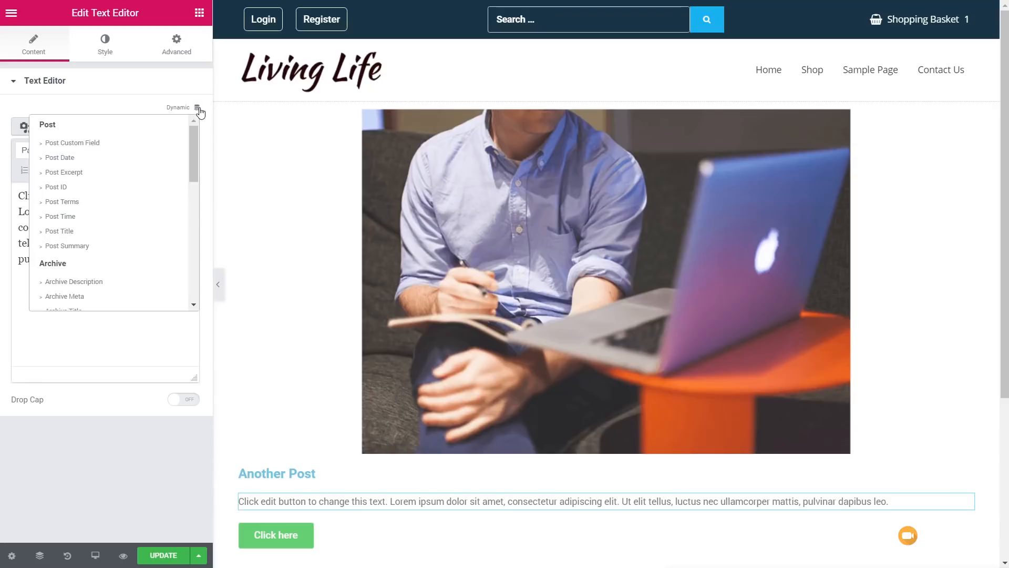
mouse_move(68, 246)
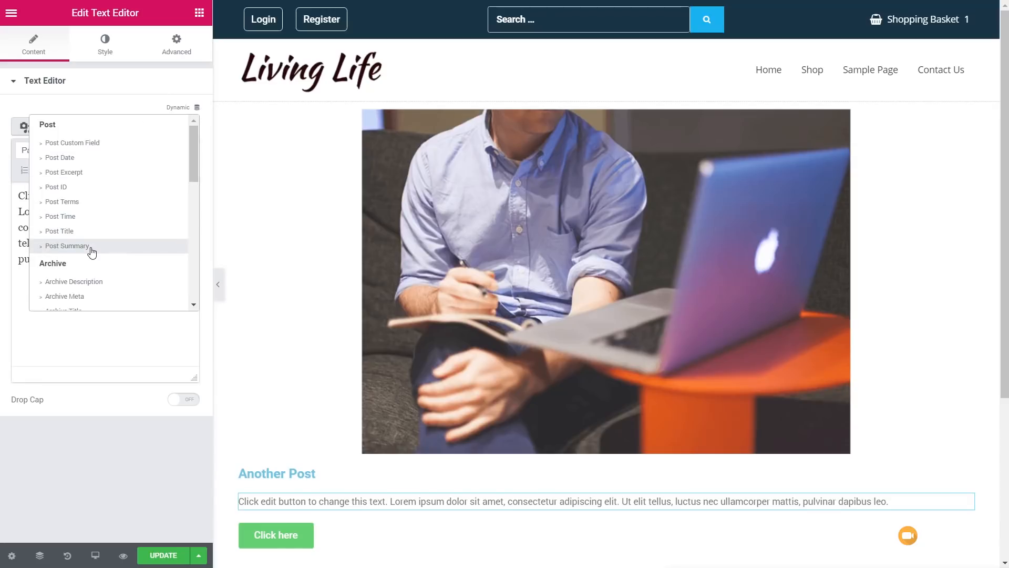
click(67, 245)
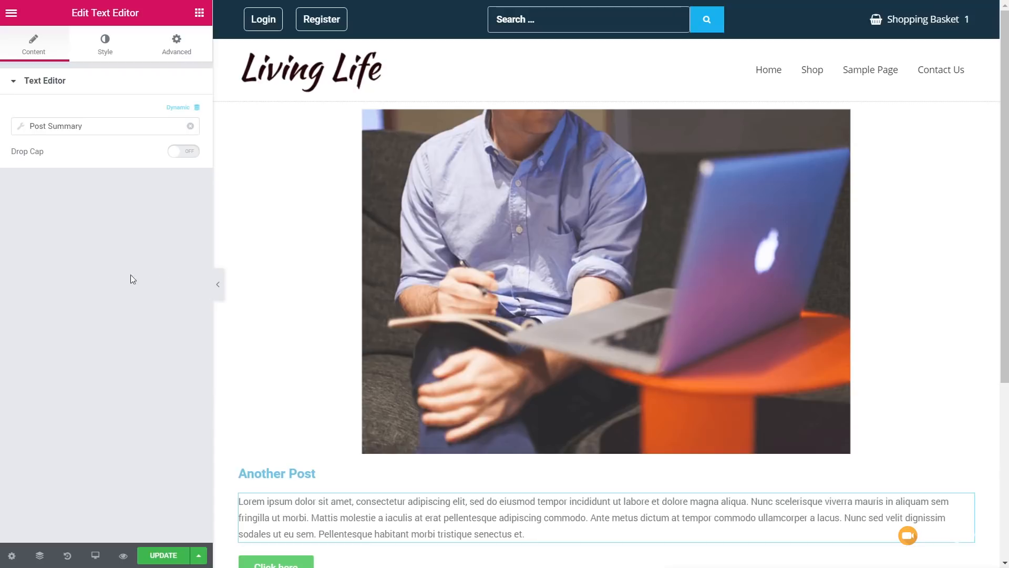
scroll(down, 3)
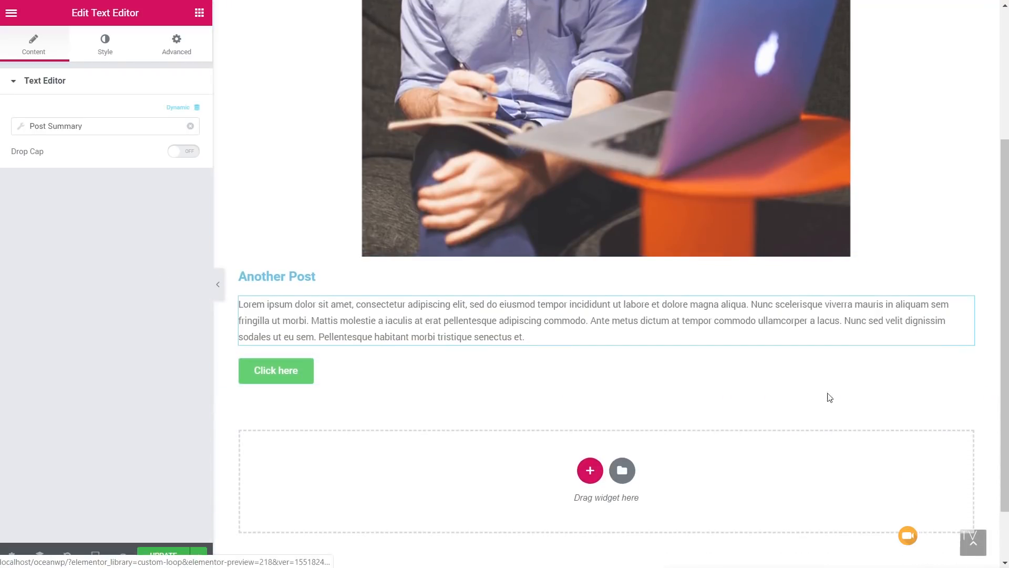
Make the button Justified, blue Info type, and link it dynamically to the Post URL.
click(276, 371)
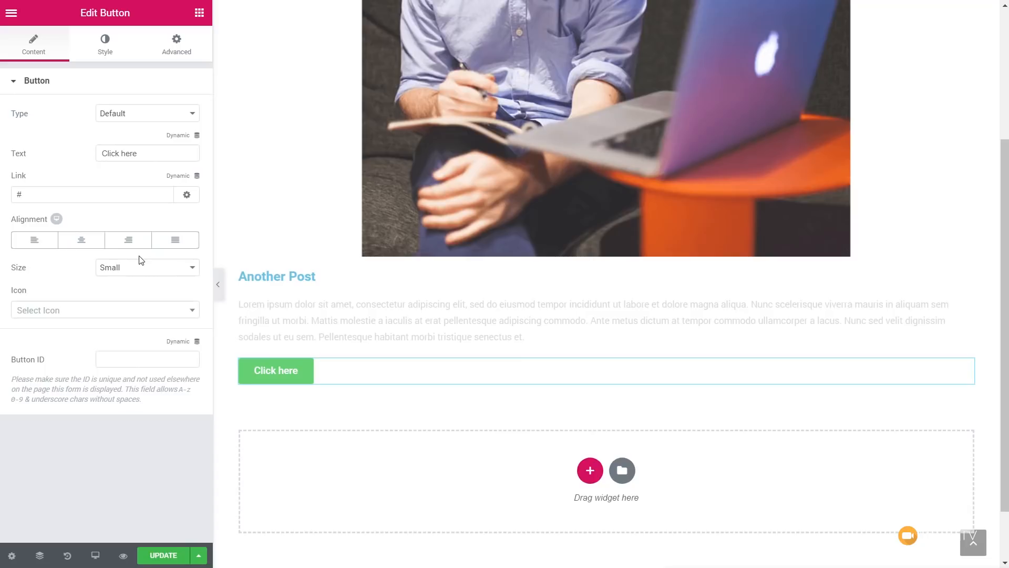
click(176, 240)
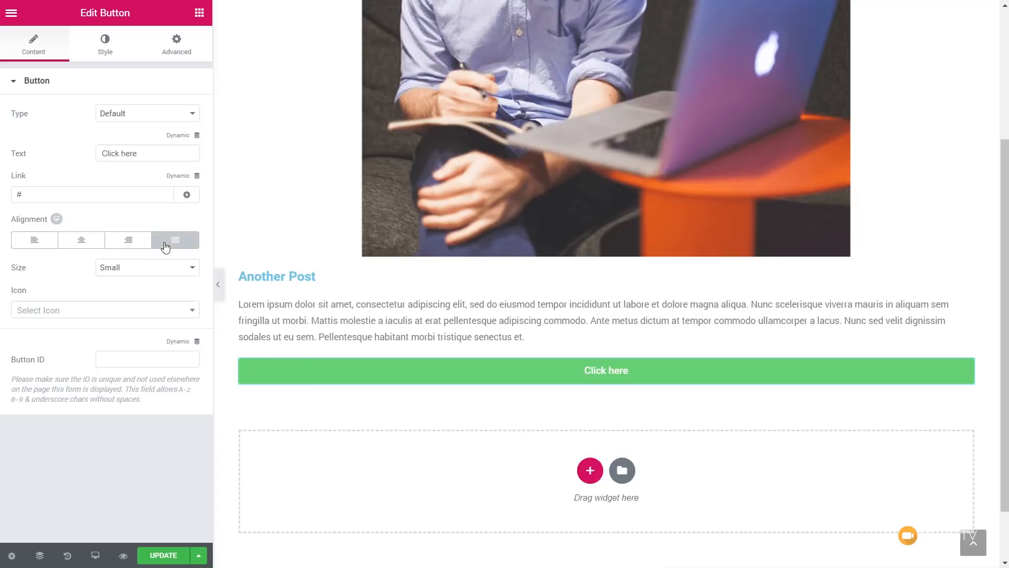
click(147, 112)
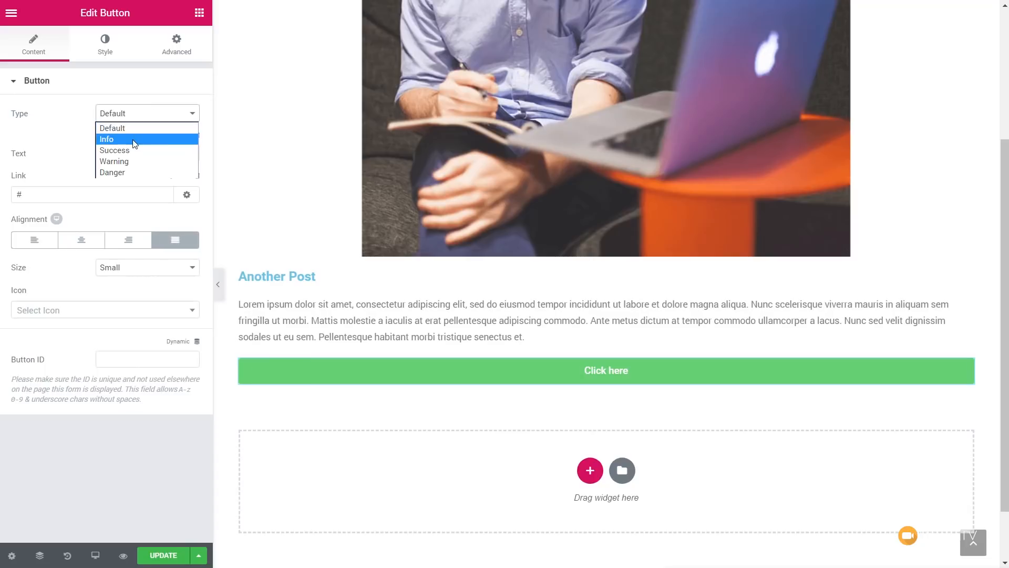
click(106, 139)
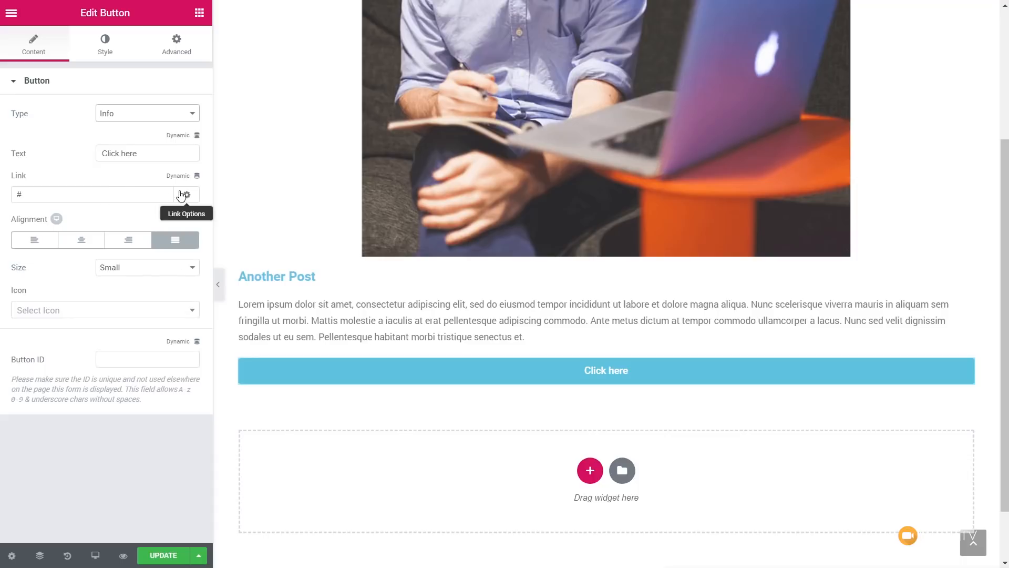
click(198, 175)
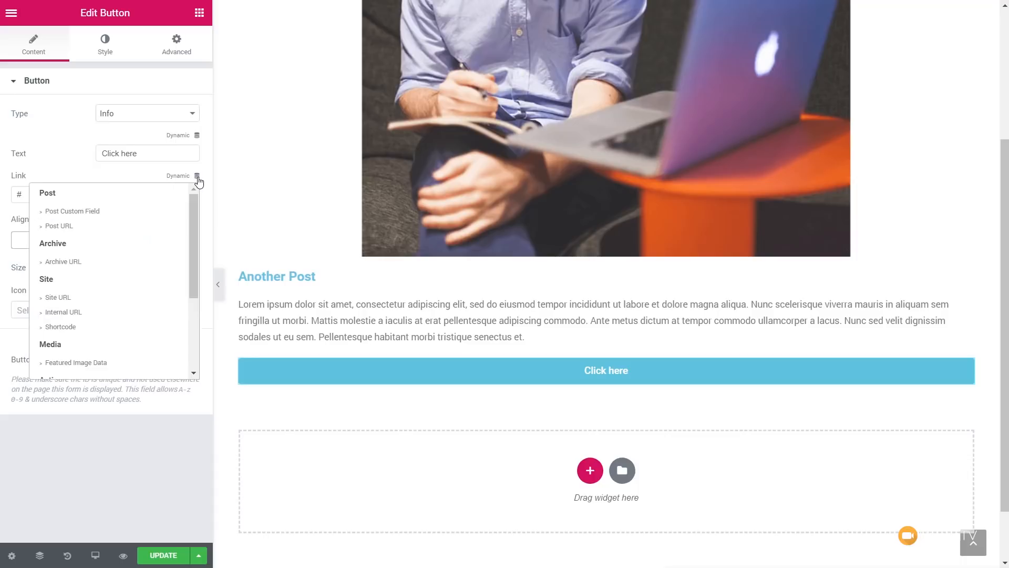
mouse_move(73, 226)
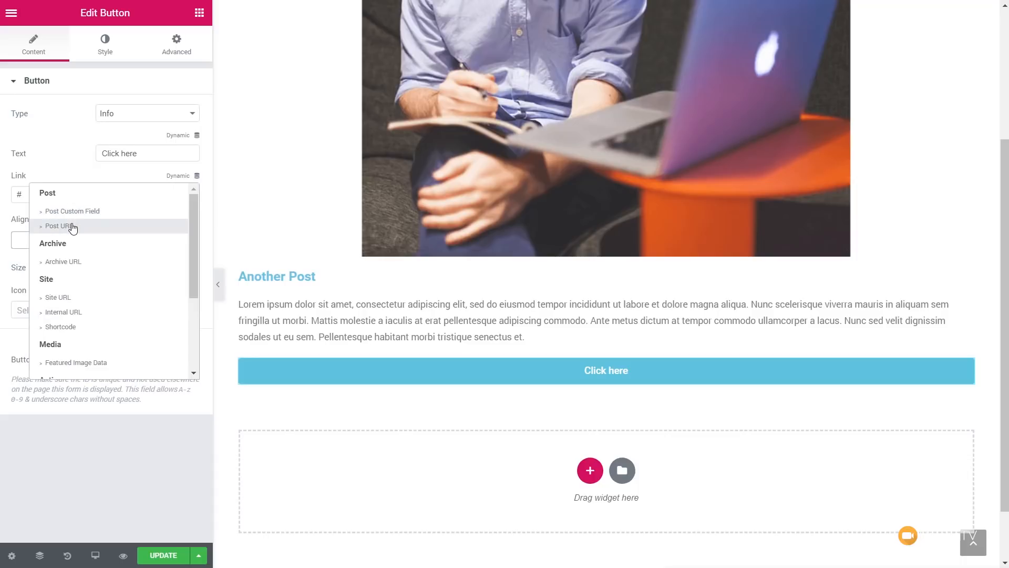
click(60, 226)
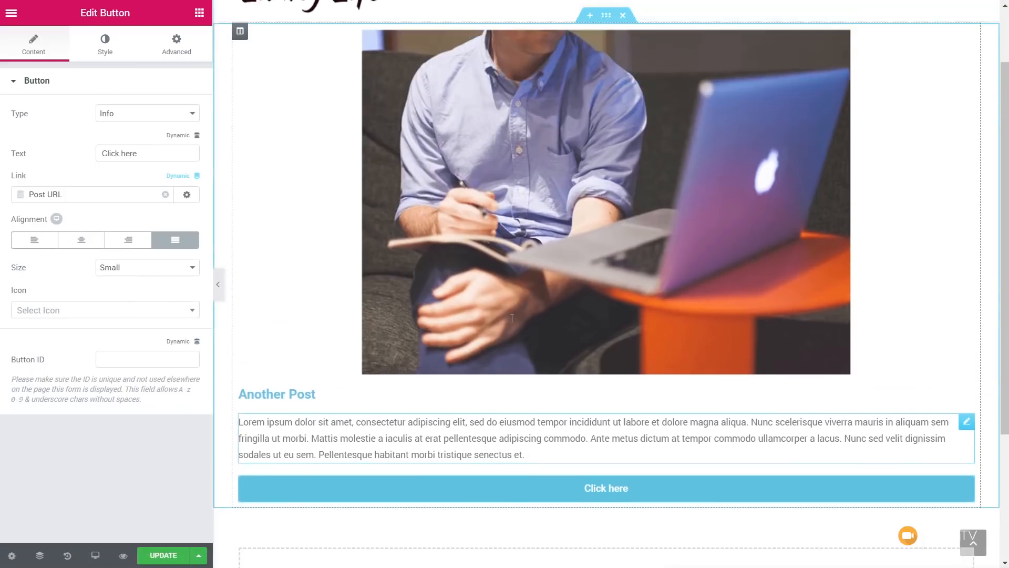
Replace the button label with 'Read More'.
scroll(down, 3)
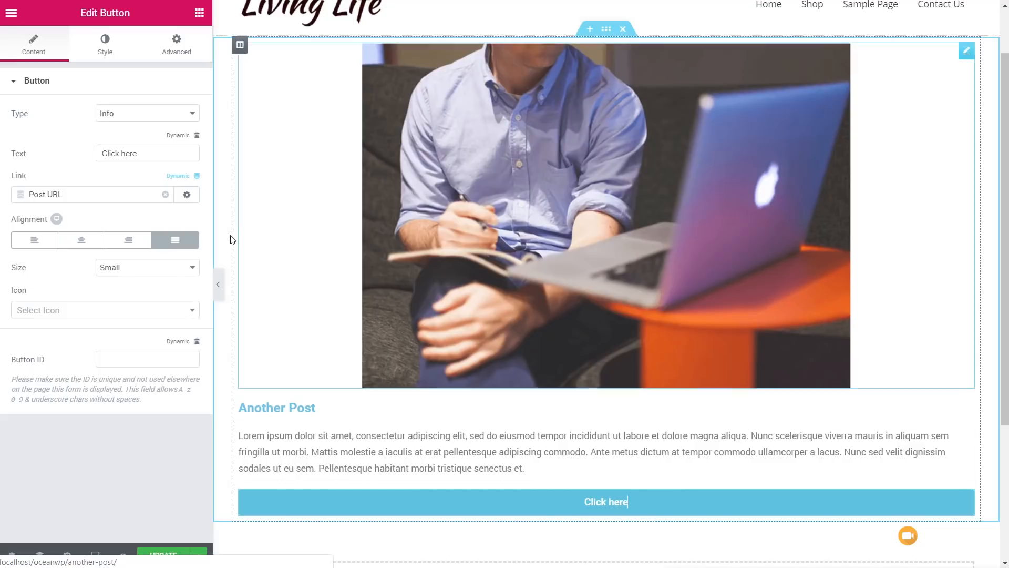
triple_click(147, 153)
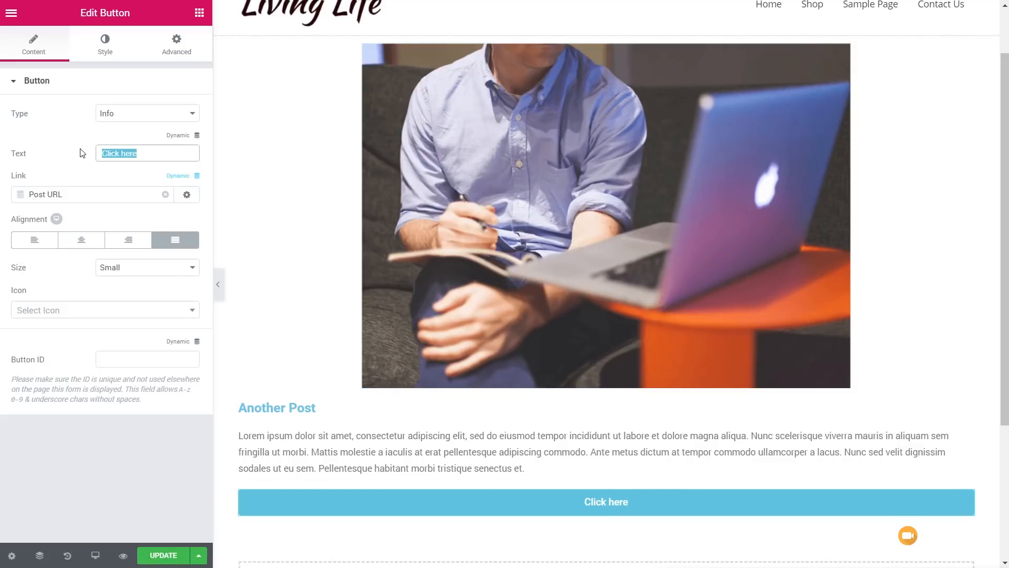
text(Read More)
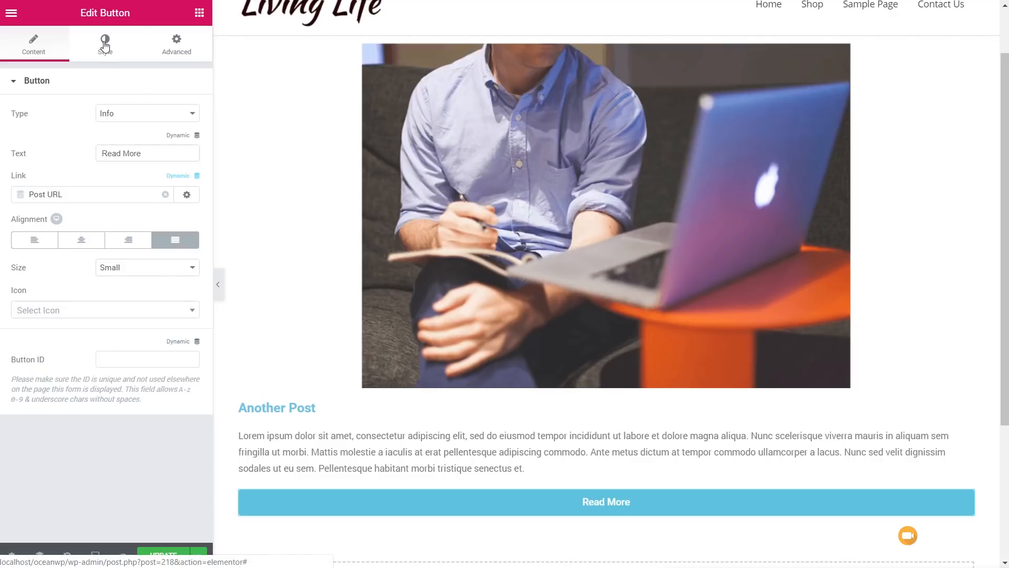
Make the Read More button text Uppercase with letter spacing 3.8.
click(105, 44)
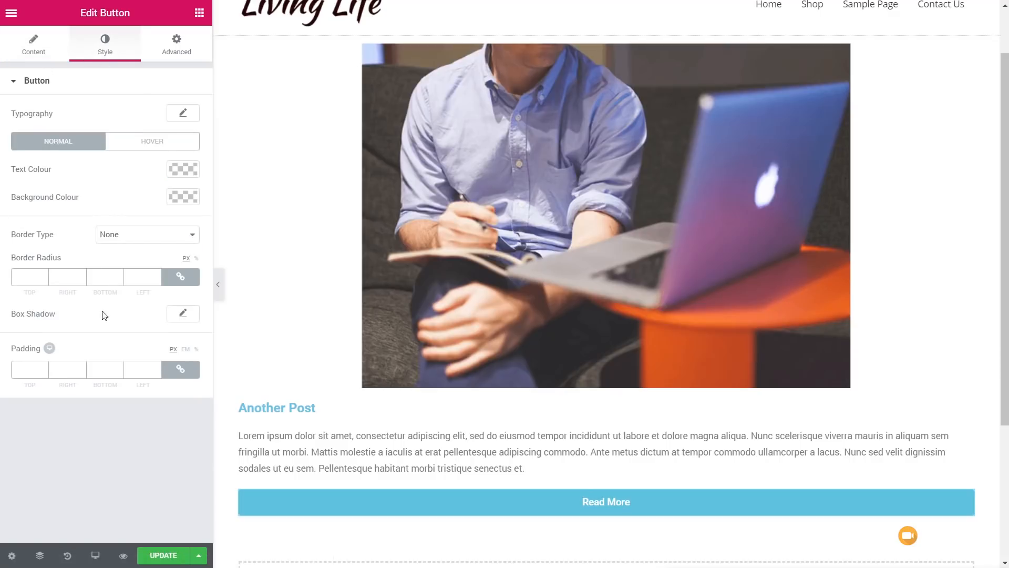
click(183, 112)
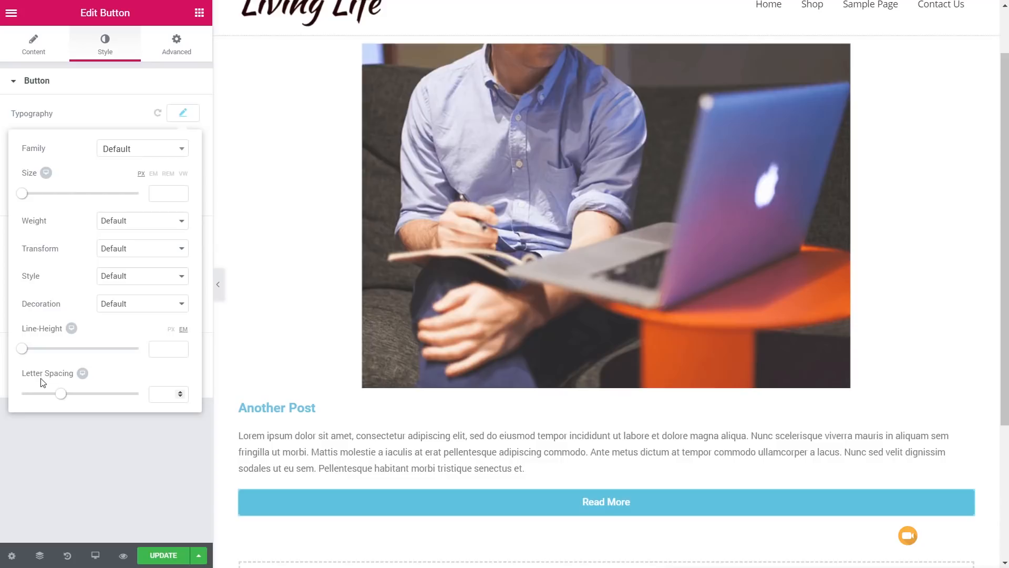
click(142, 248)
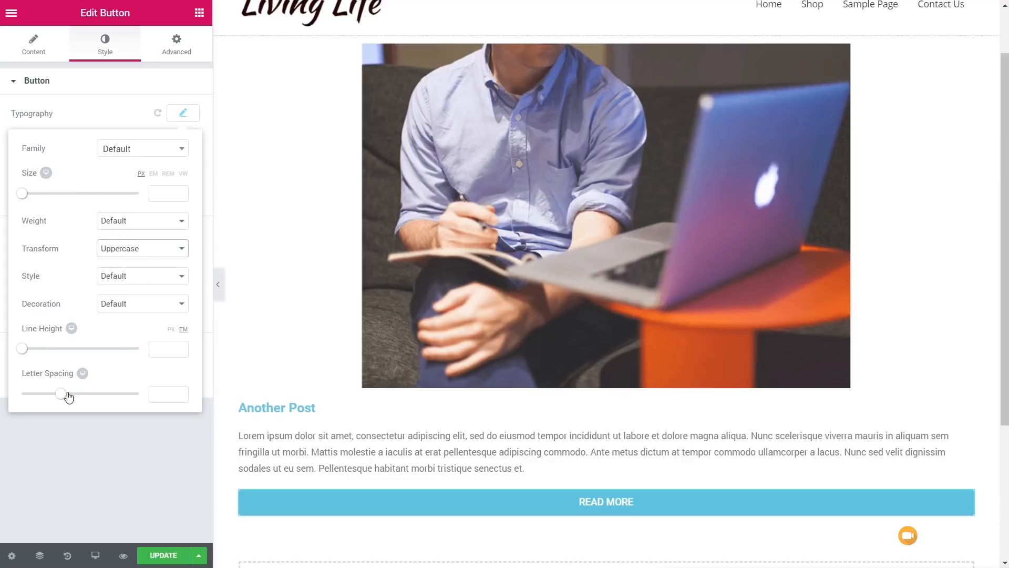
drag(61, 393, 90, 394)
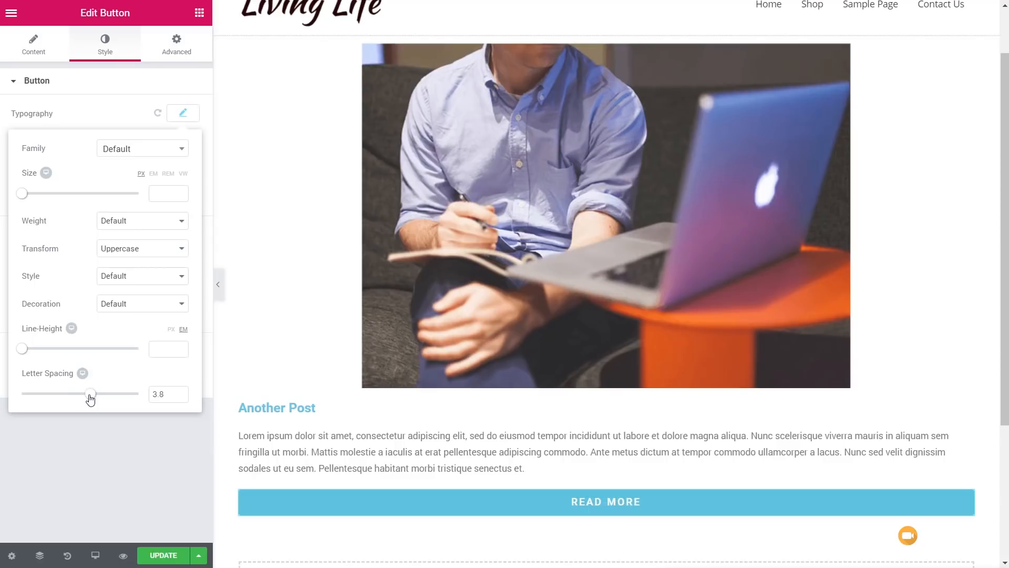
drag(90, 393, 88, 393)
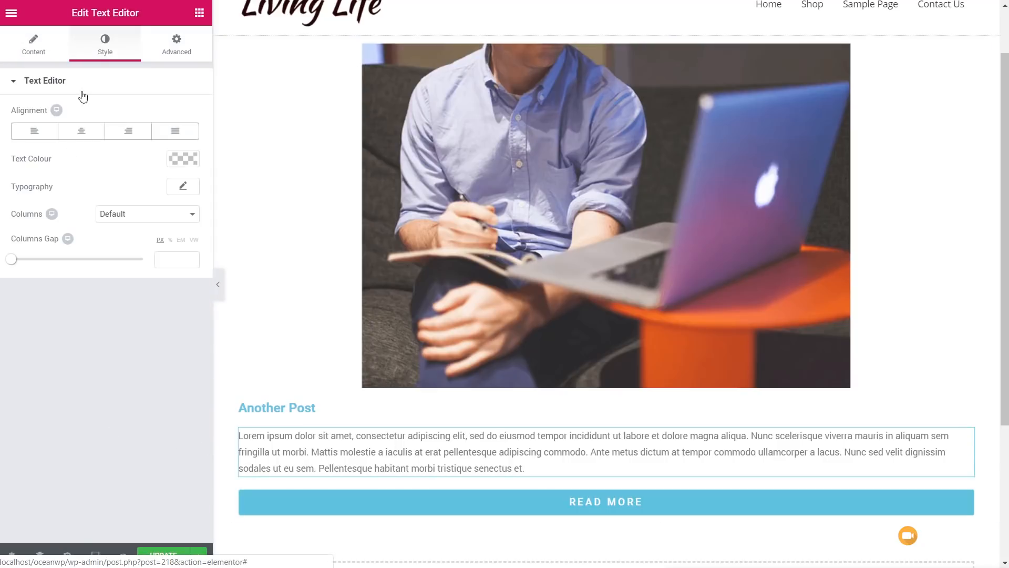
Give the post summary Text Editor a 300 font weight under Style > Typography.
click(183, 158)
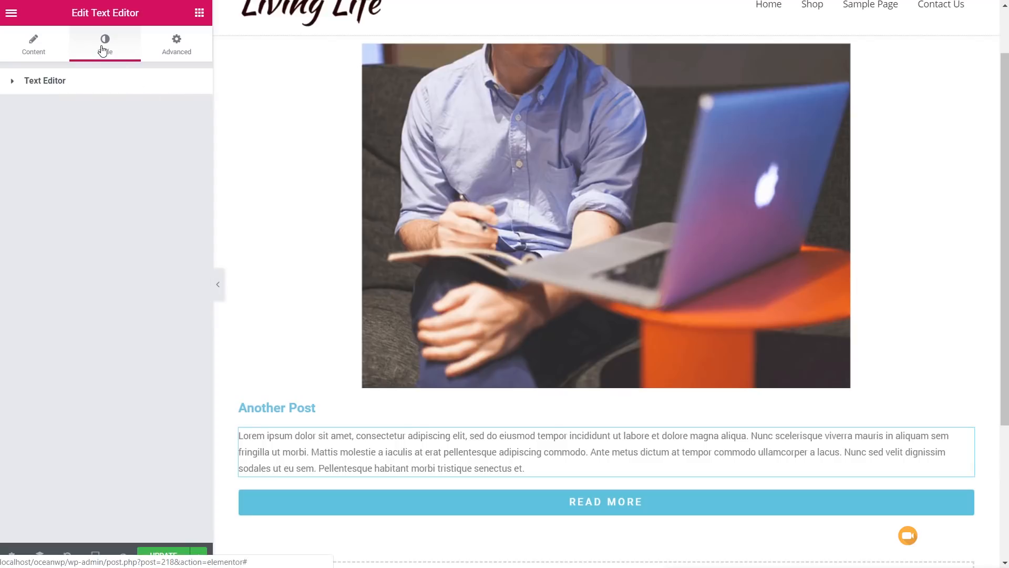
click(104, 44)
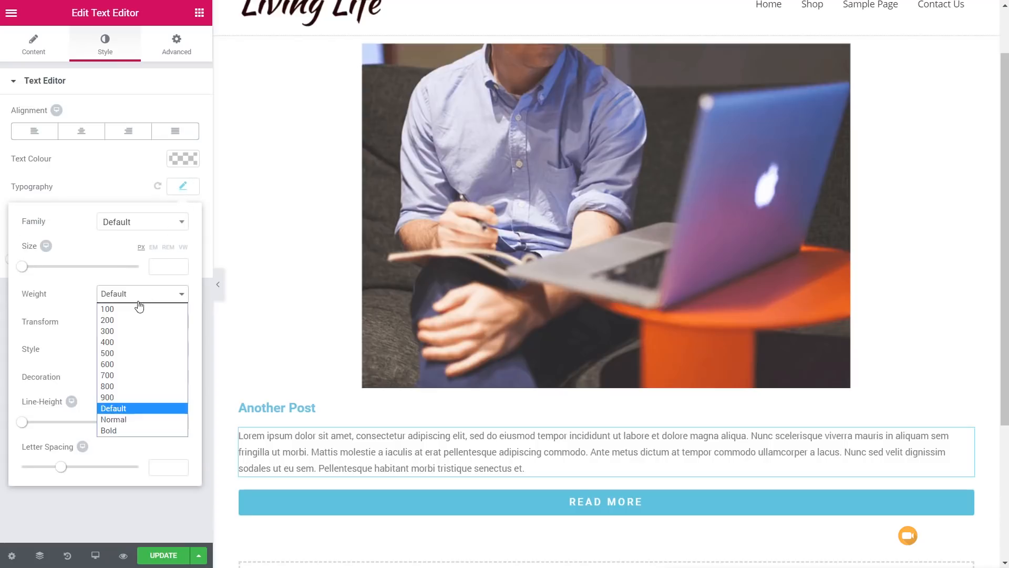
click(108, 331)
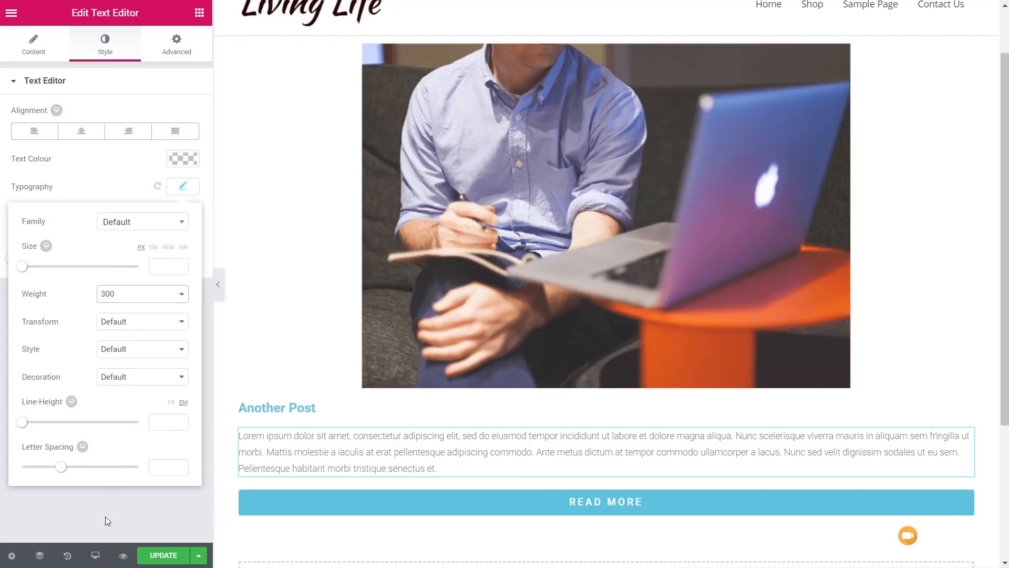
click(277, 408)
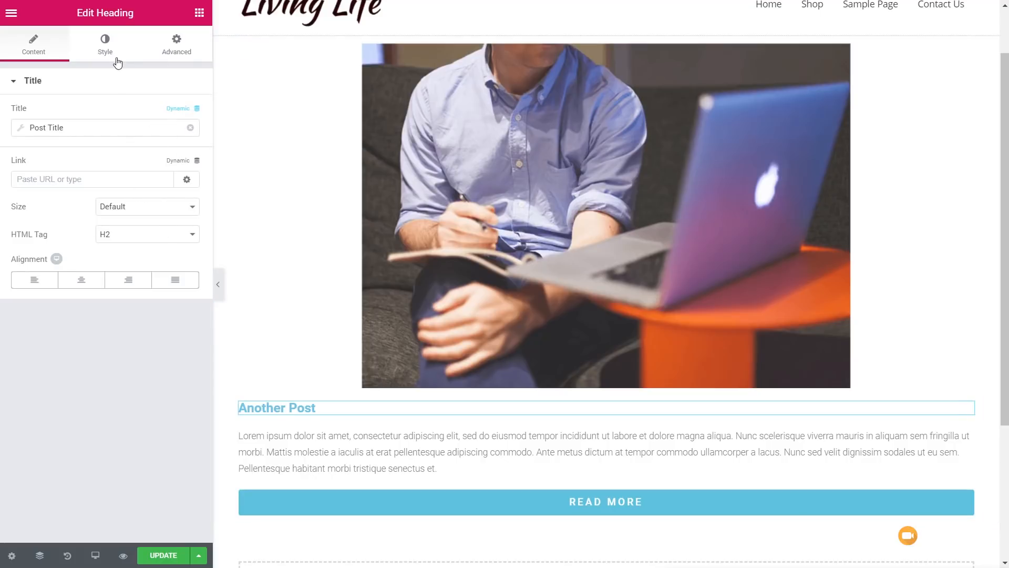
Style the Another Post title heading grey at 24 px with weight 300.
click(104, 44)
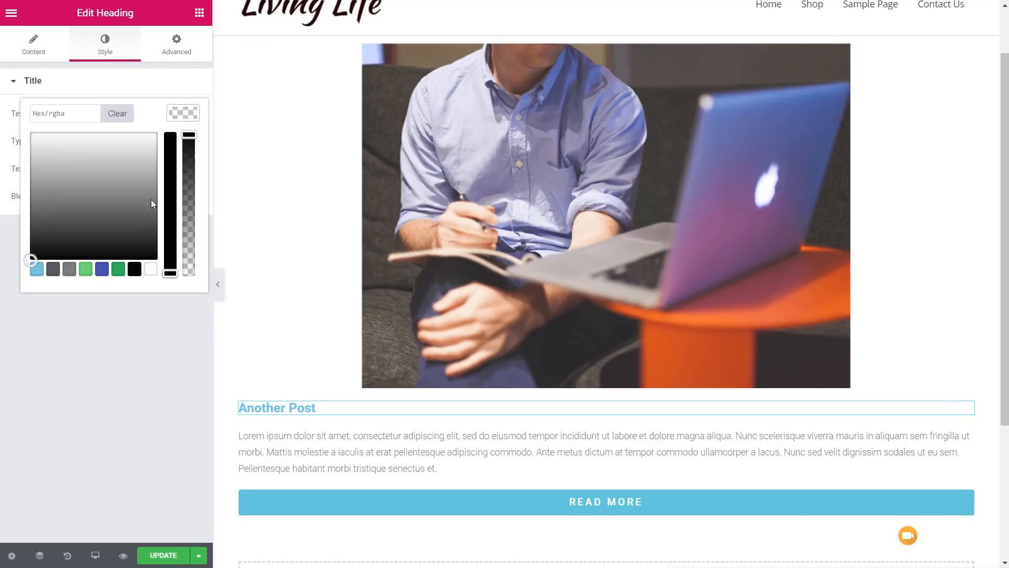
click(183, 112)
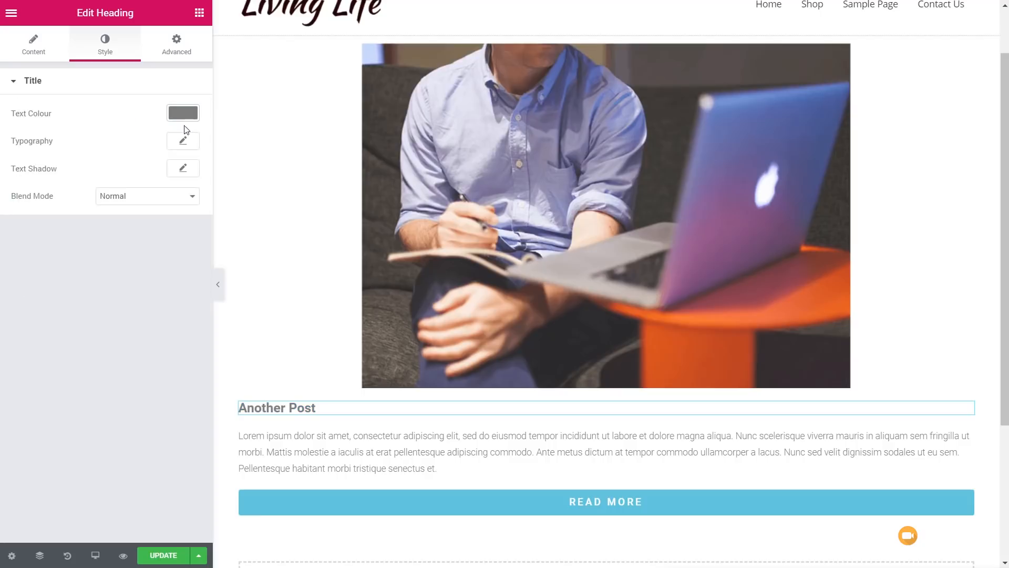
click(183, 139)
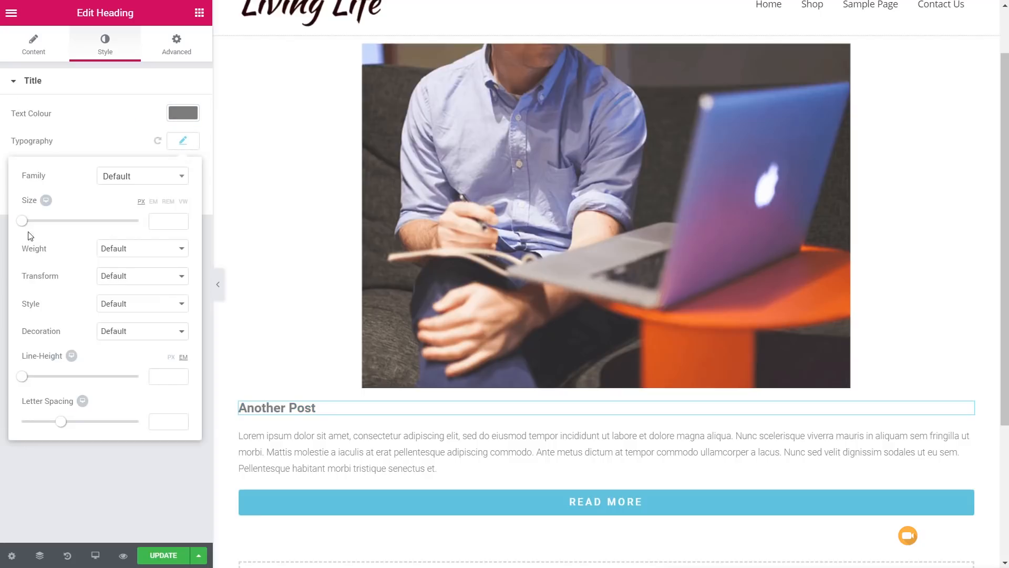
drag(23, 220, 36, 219)
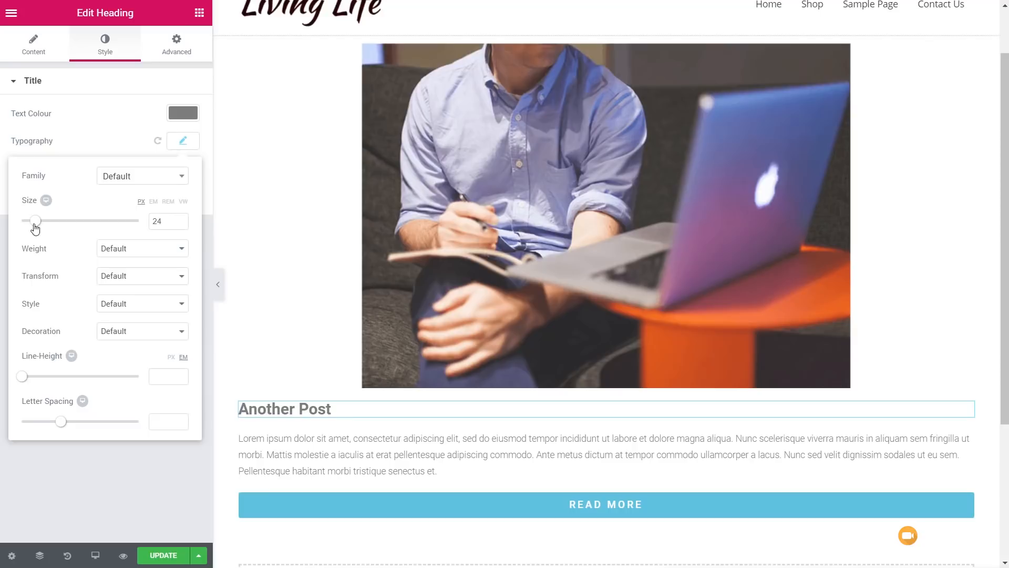
click(141, 248)
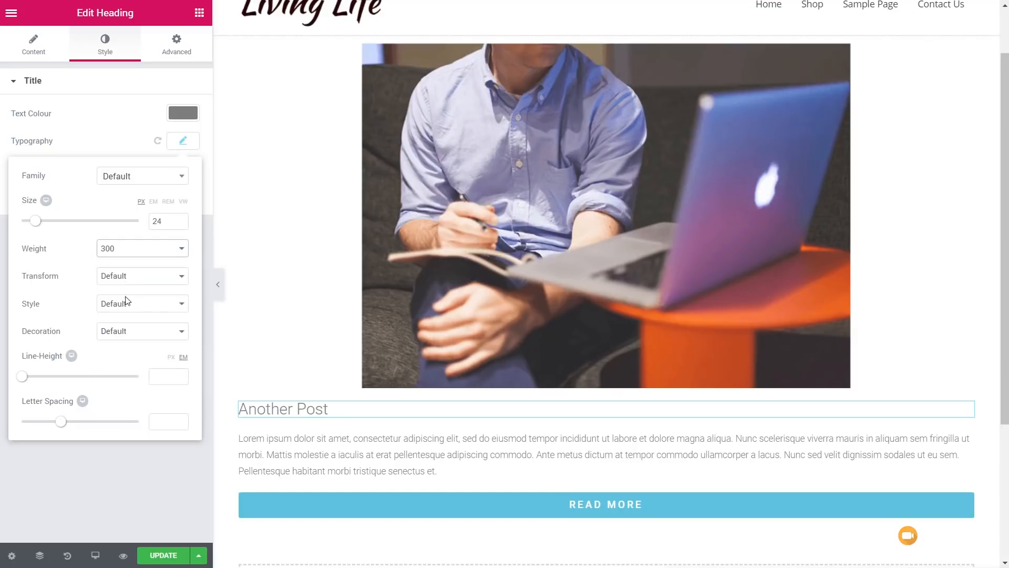
click(183, 140)
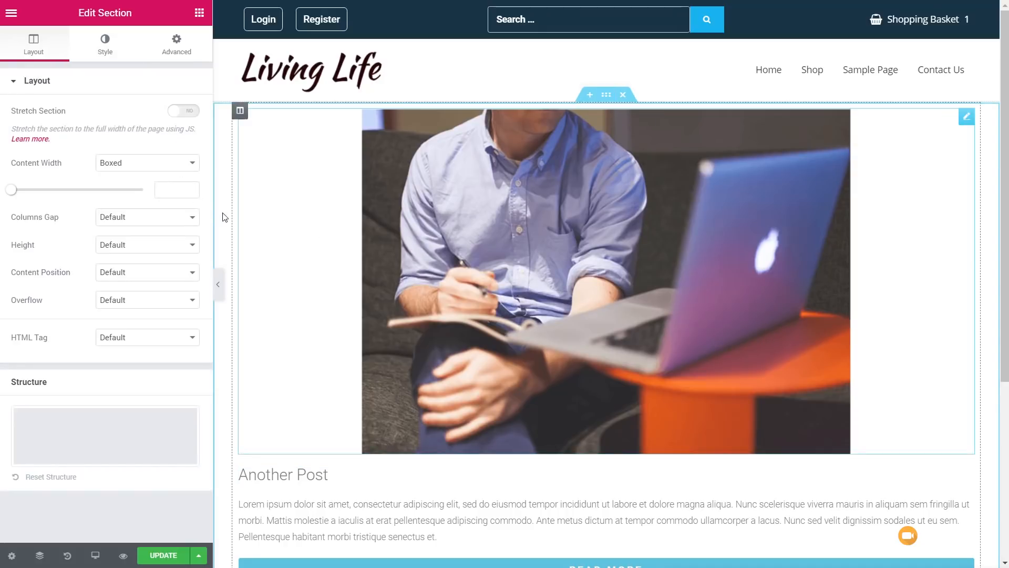
Give the post section 20 px padding and a solid 1 px #dddddd border with 6 px radius.
click(175, 44)
text(20)
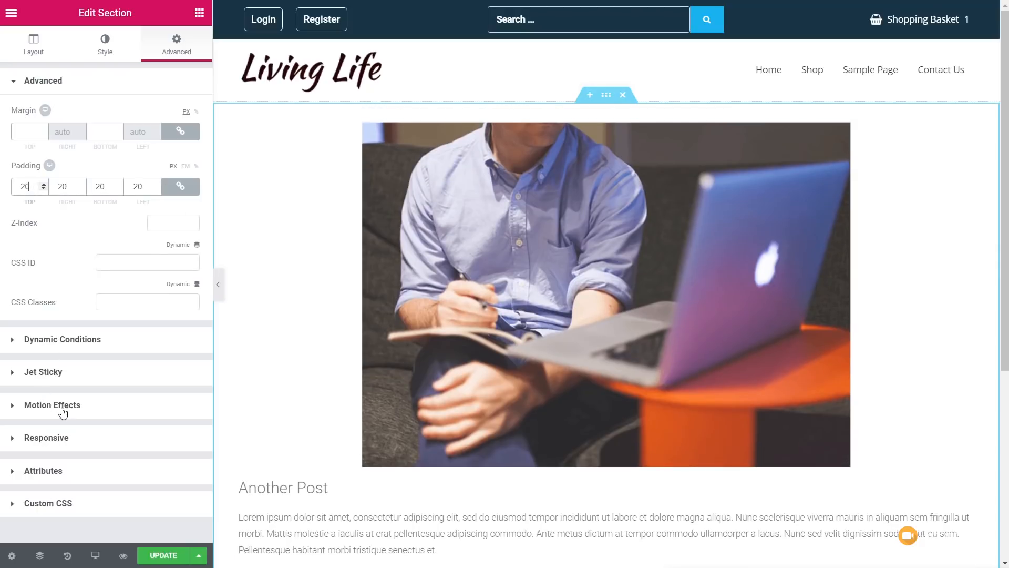
click(105, 44)
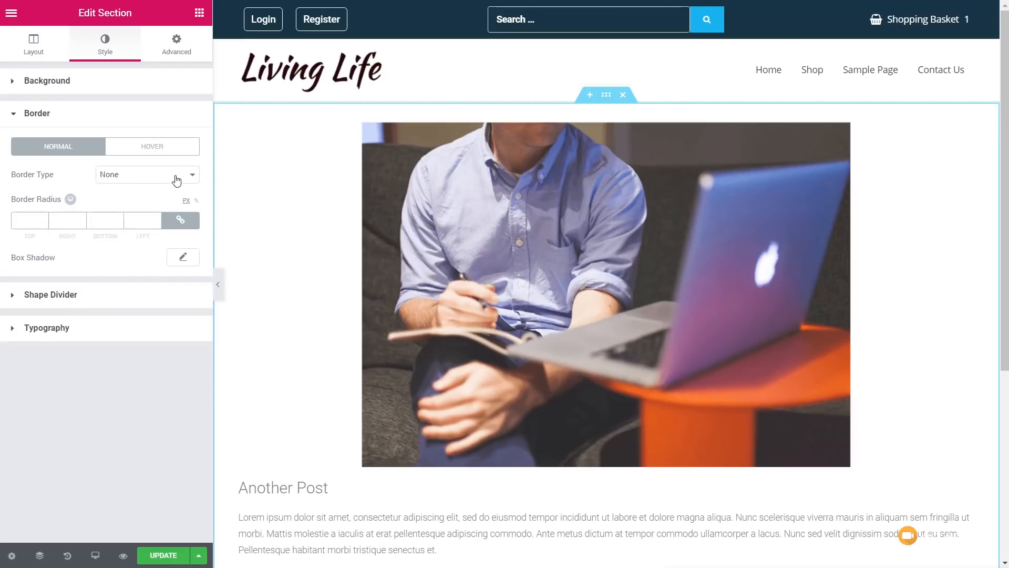
click(147, 175)
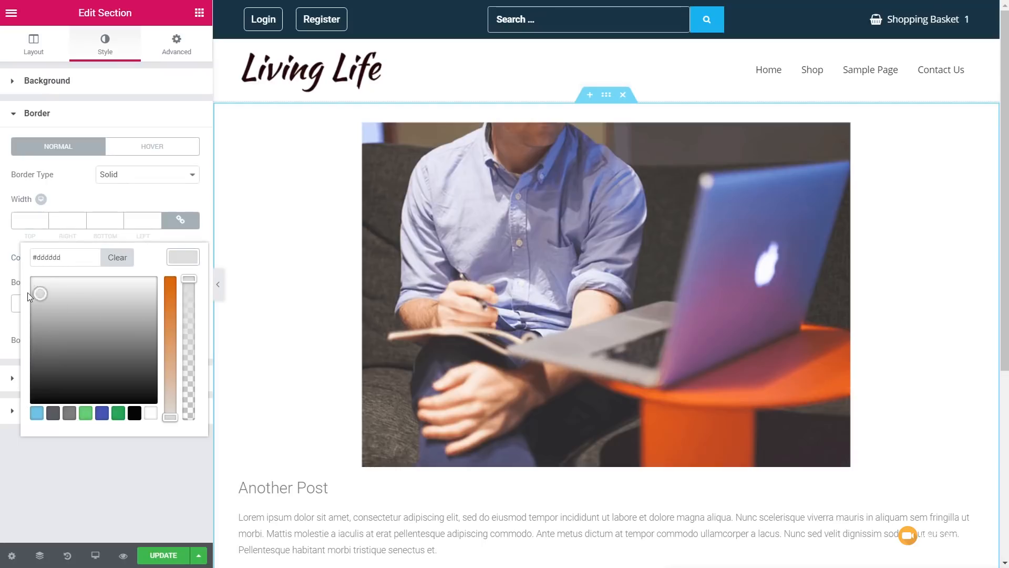
click(29, 219)
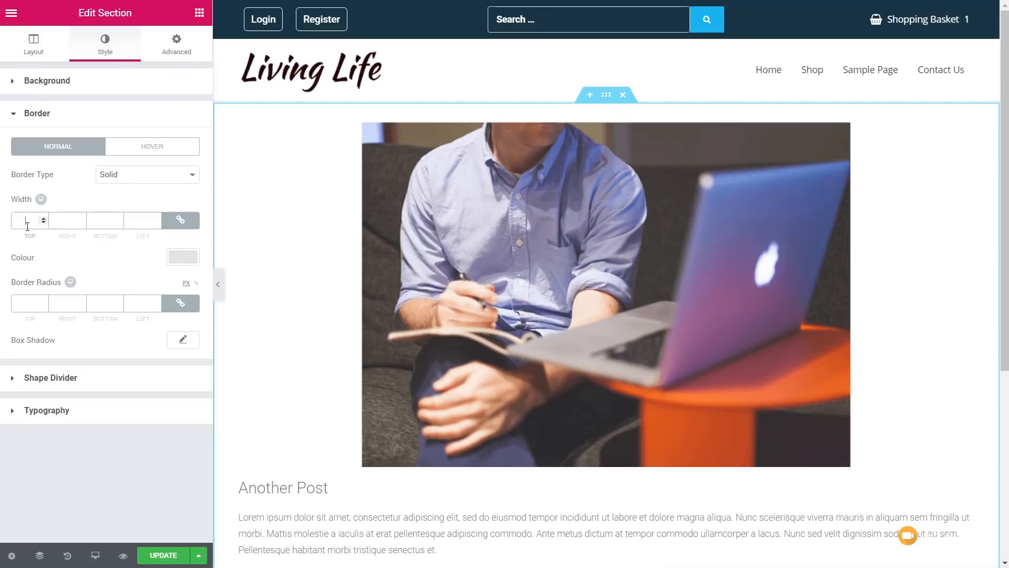
text(1)
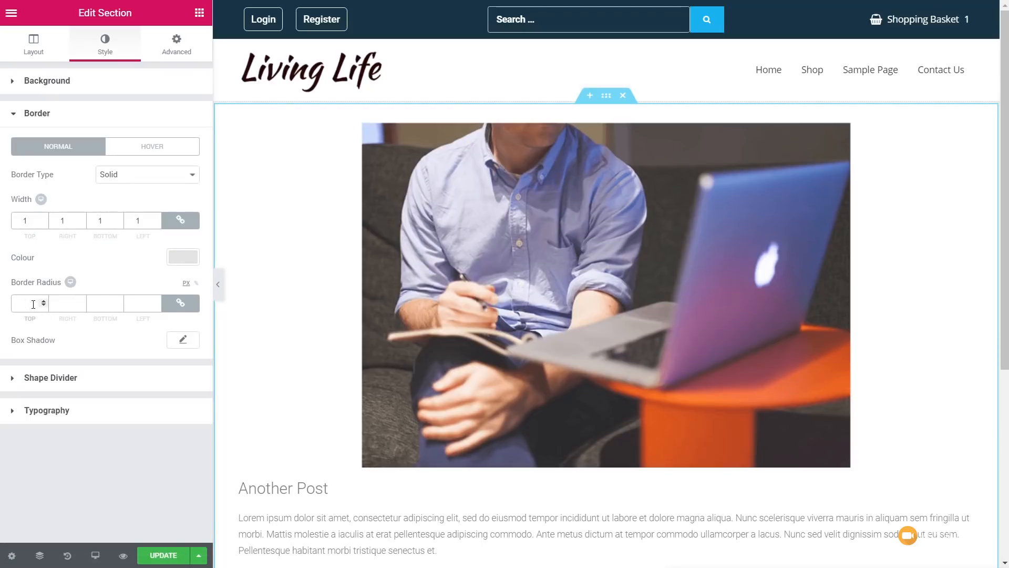
text(6)
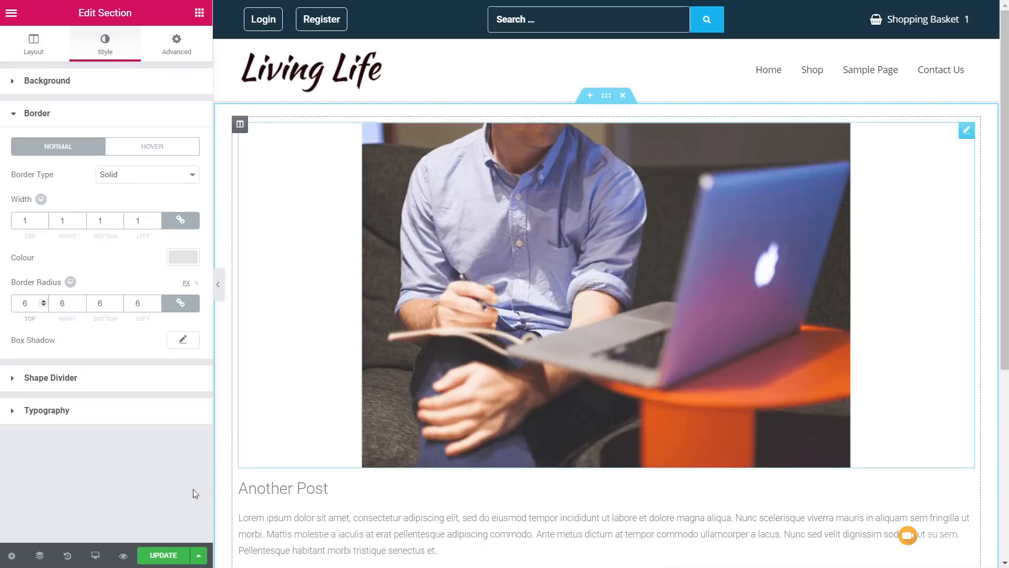
mouse_move(372, 298)
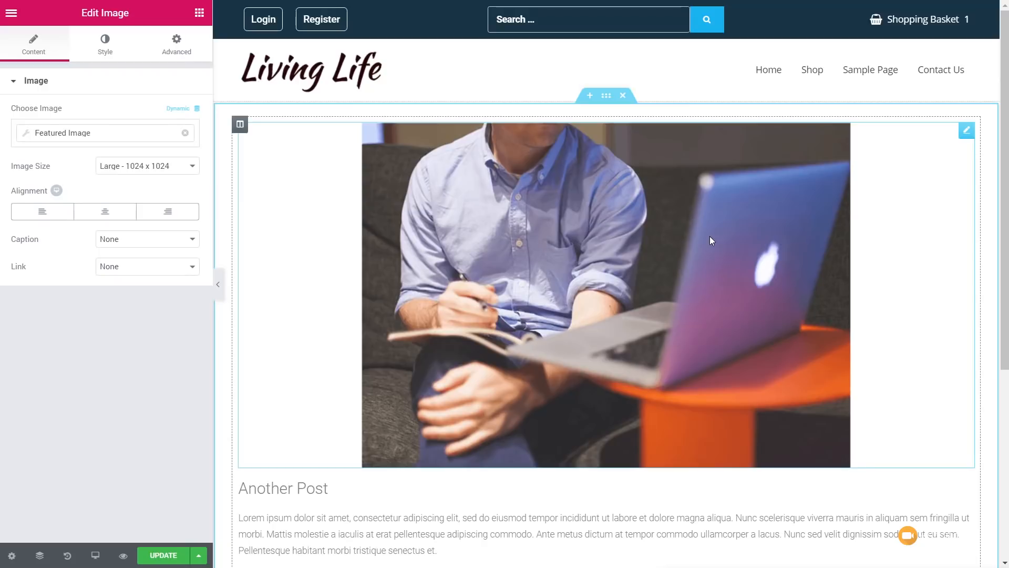
Link the featured image to a Custom URL pulled dynamically from Post URL.
scroll(down, 3)
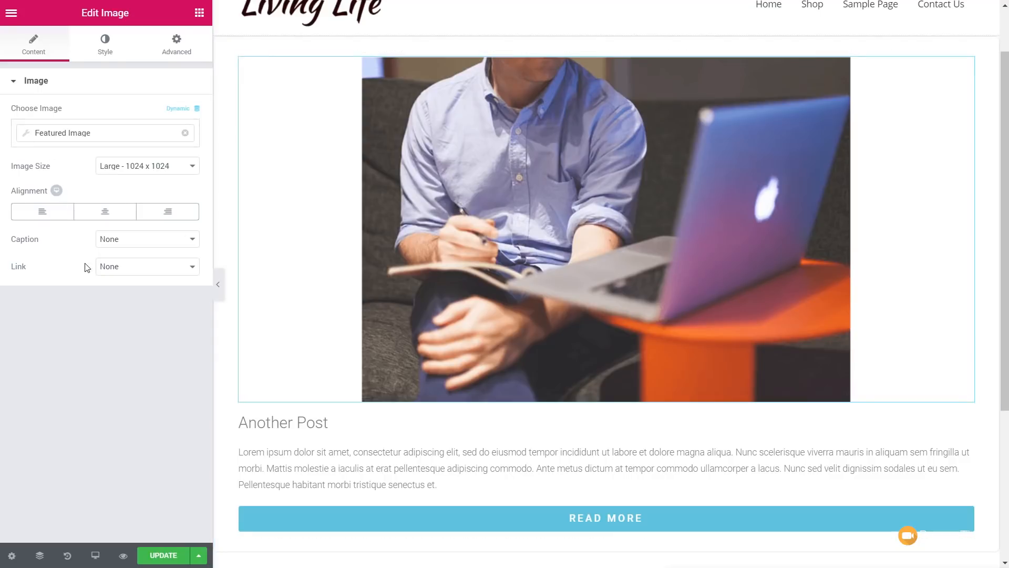
click(146, 265)
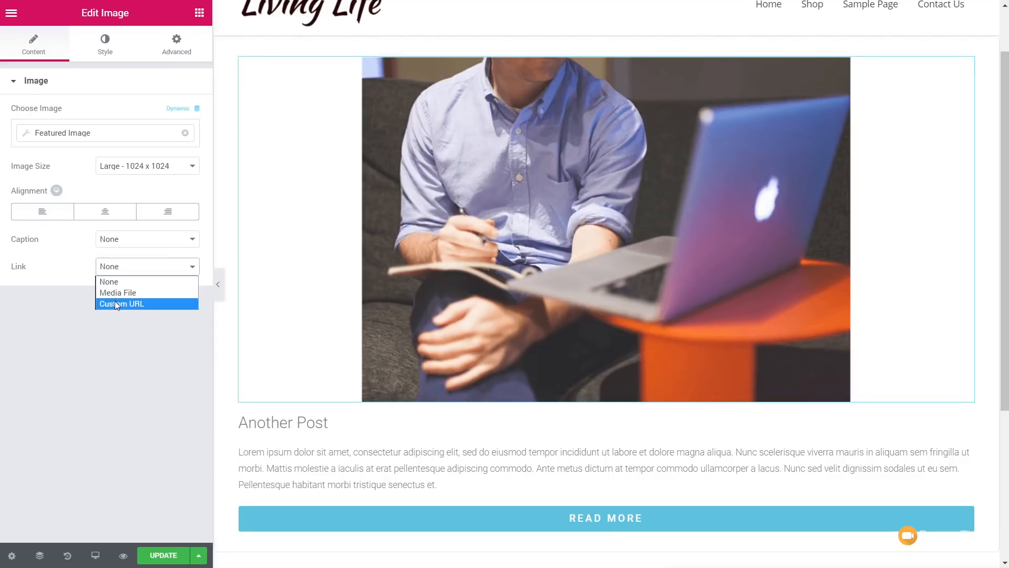
click(122, 302)
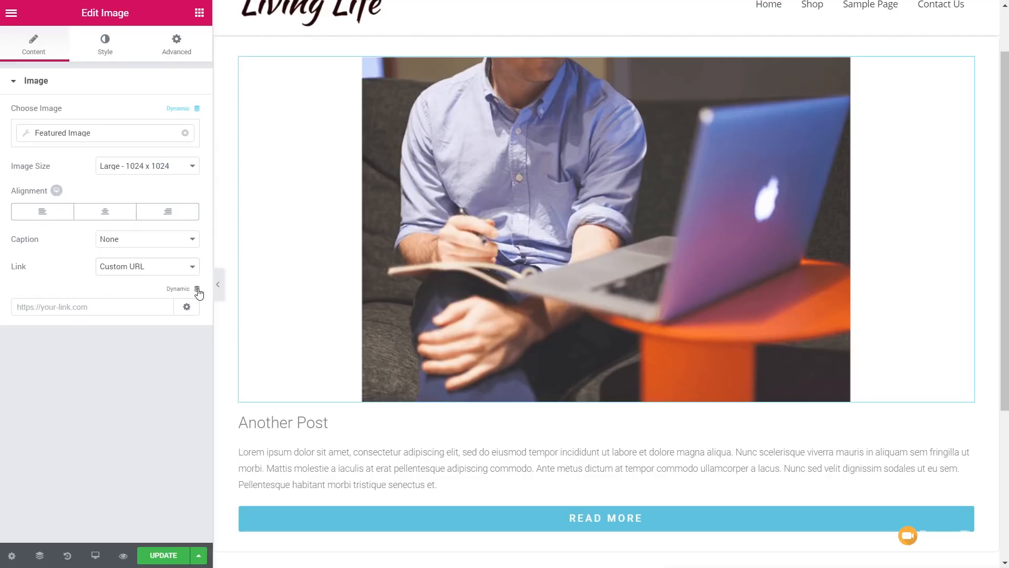
click(197, 288)
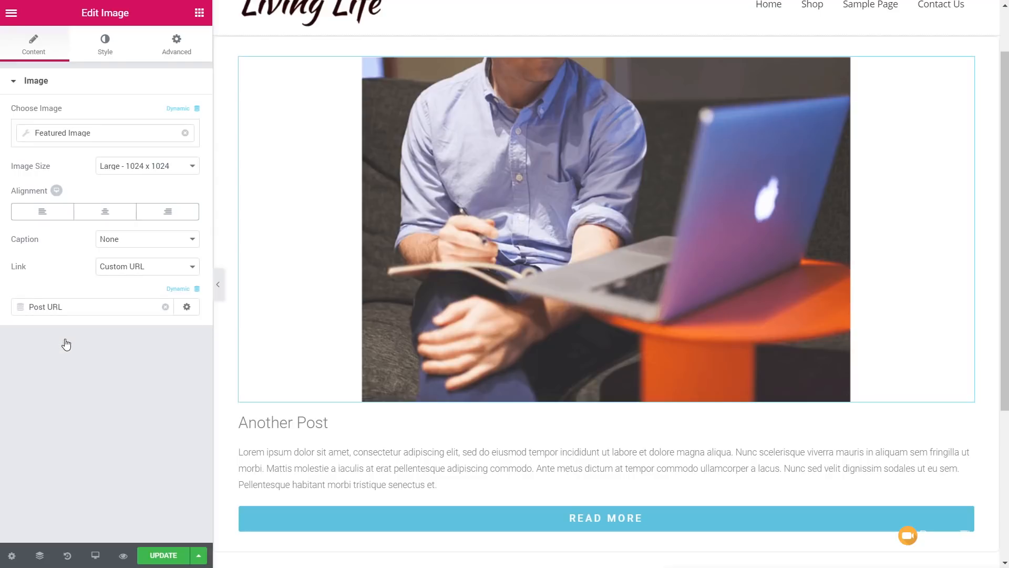
click(659, 256)
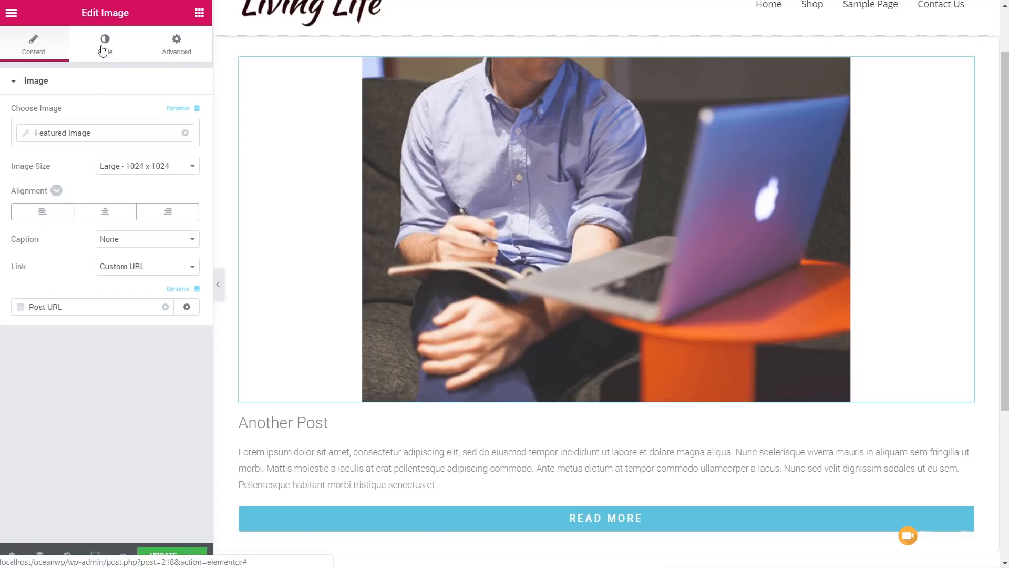
Desaturate the image on hover via CSS Filters with a 0.5 s transition, then update.
click(104, 44)
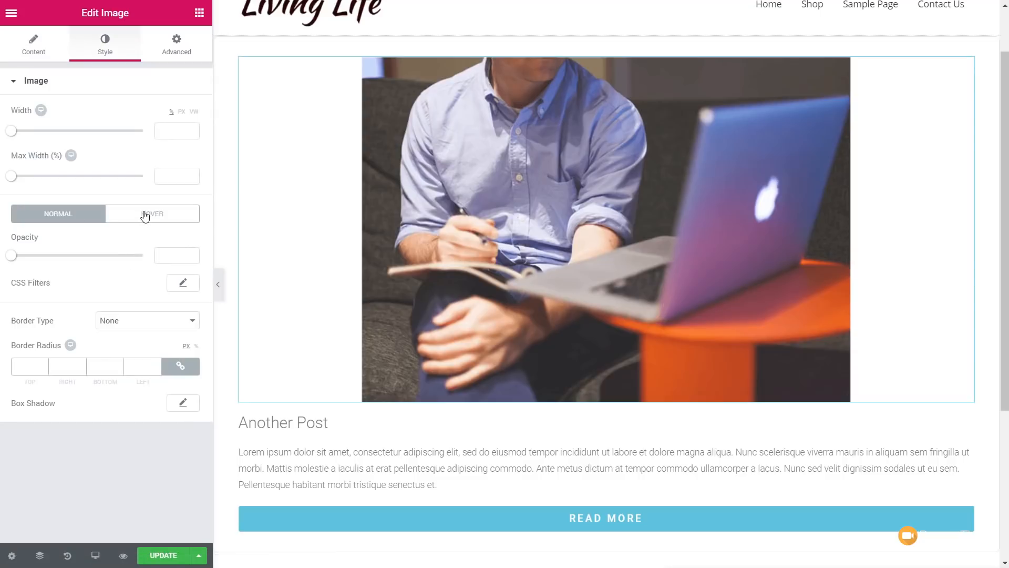
click(153, 214)
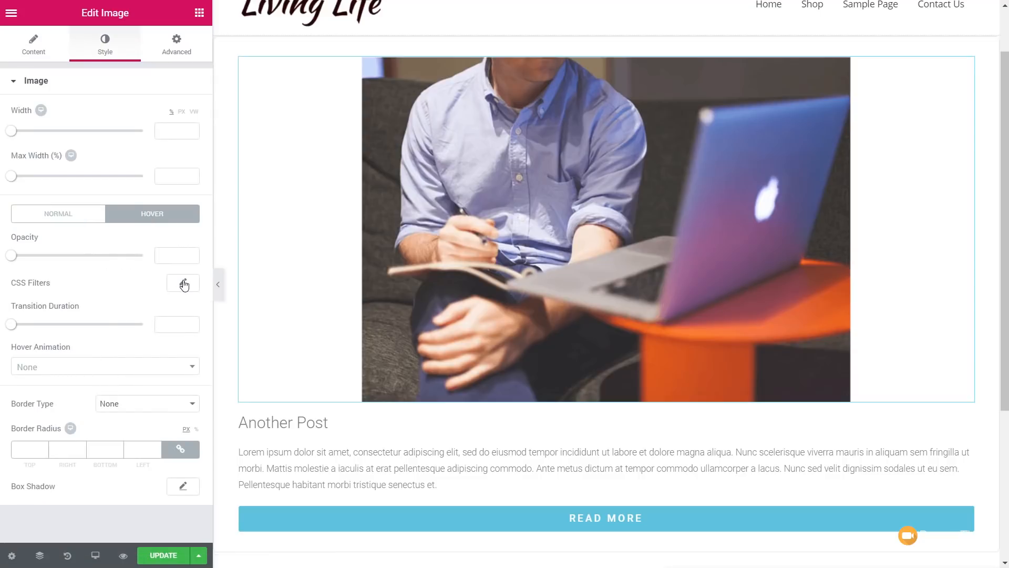
click(183, 284)
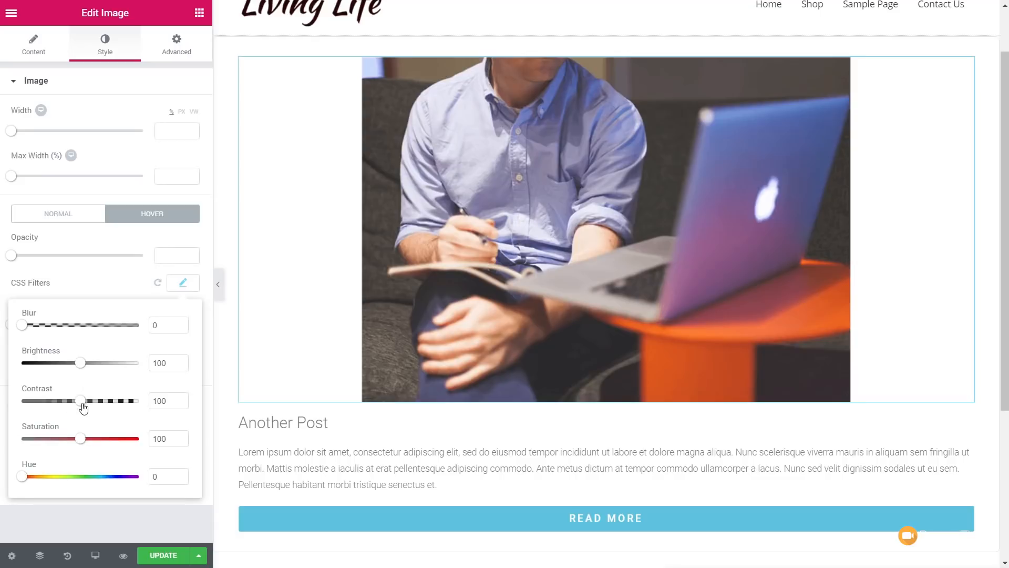
drag(80, 438, 19, 438)
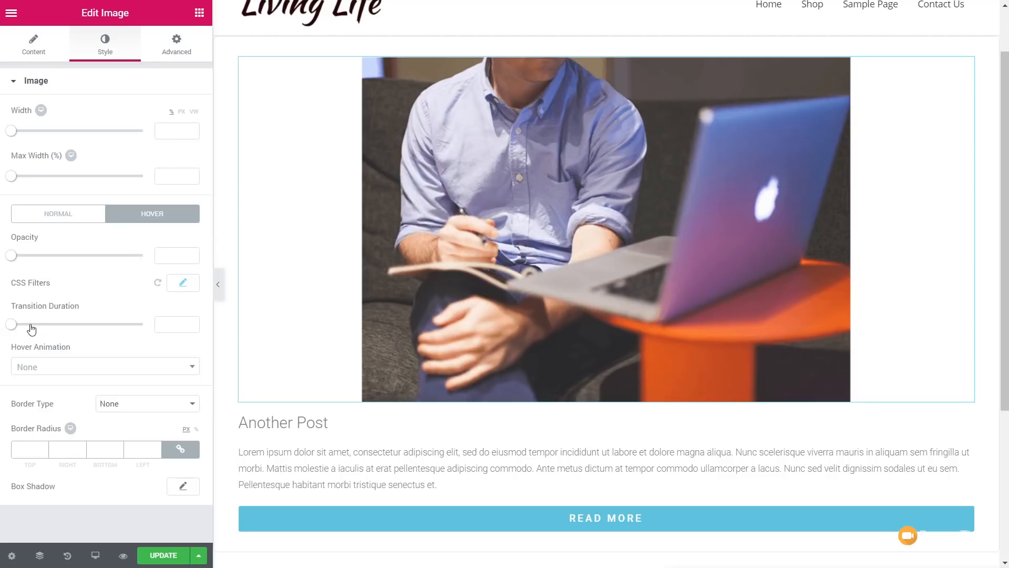
drag(11, 325, 27, 324)
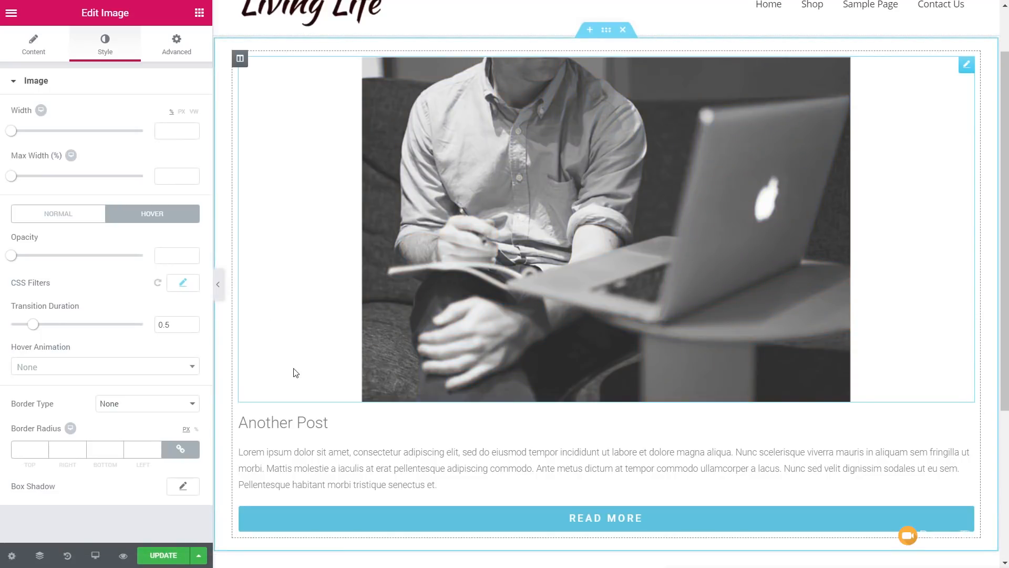
mouse_move(294, 372)
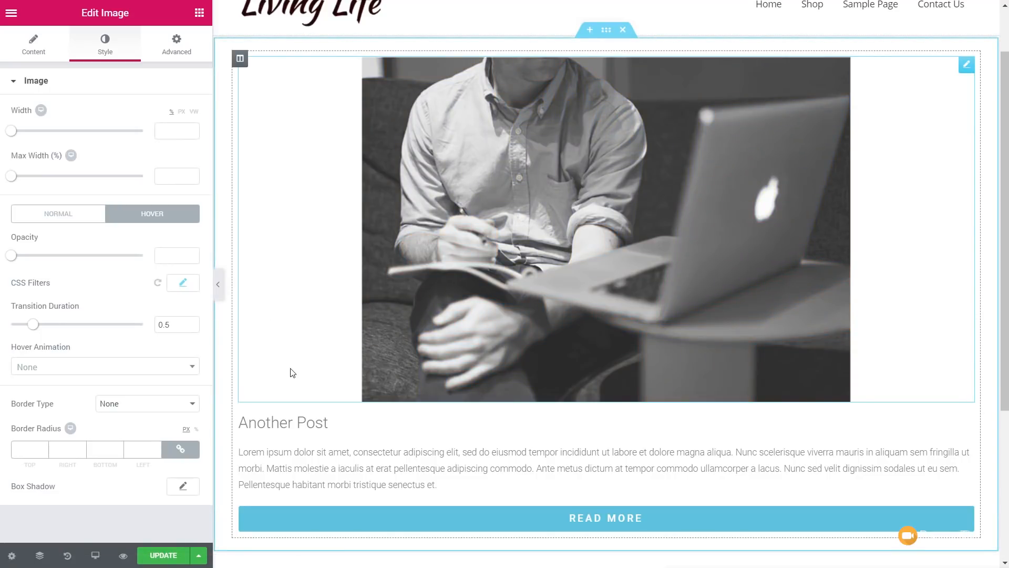
click(163, 555)
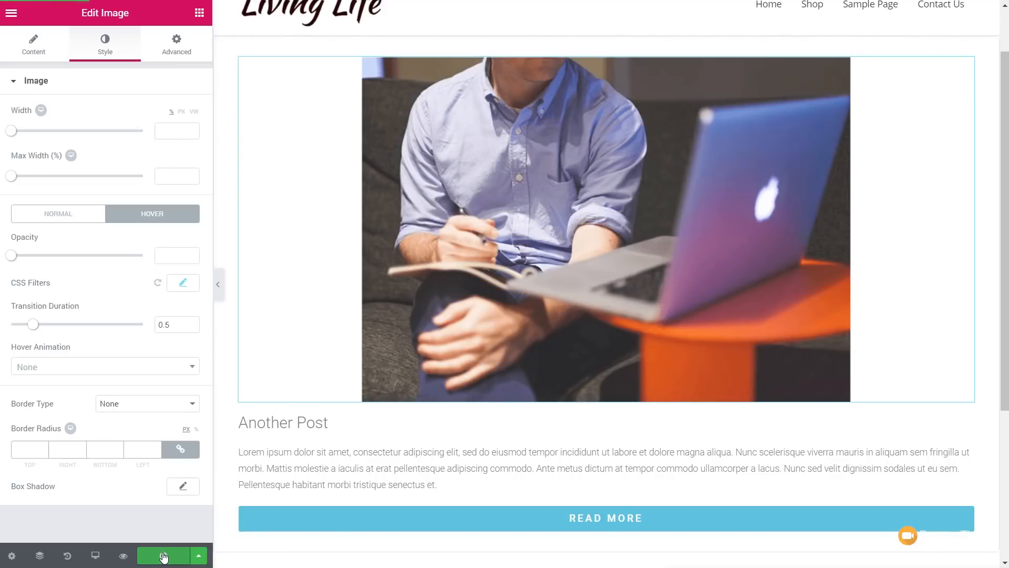
mouse_move(199, 555)
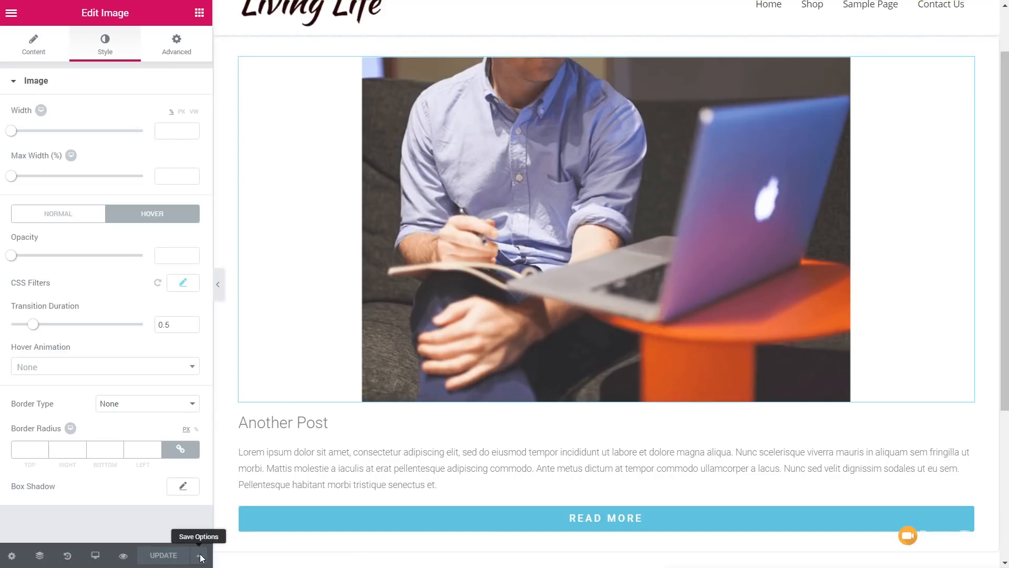
Set the loop template's display condition to All Archives from the save options.
click(200, 555)
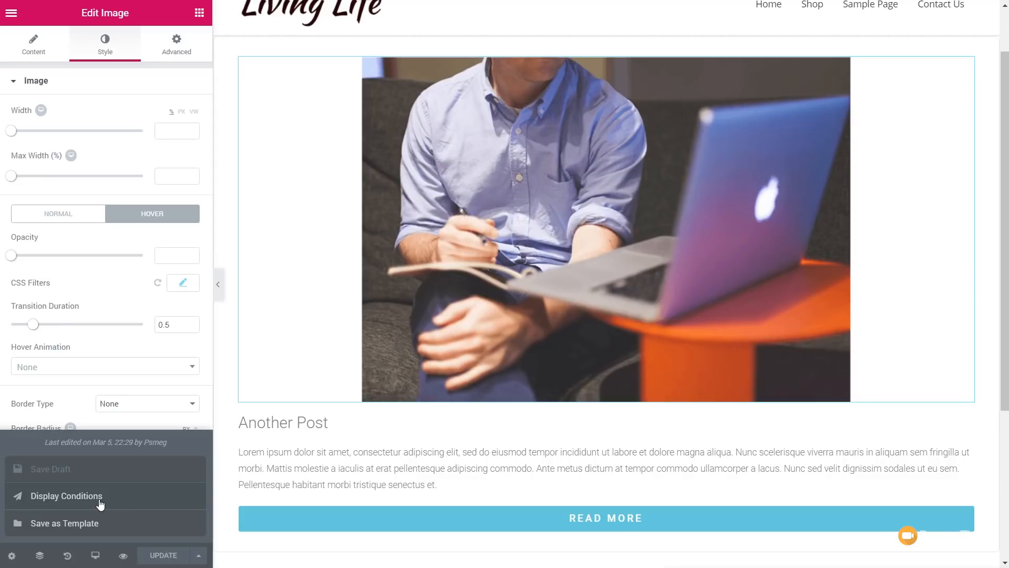
click(66, 495)
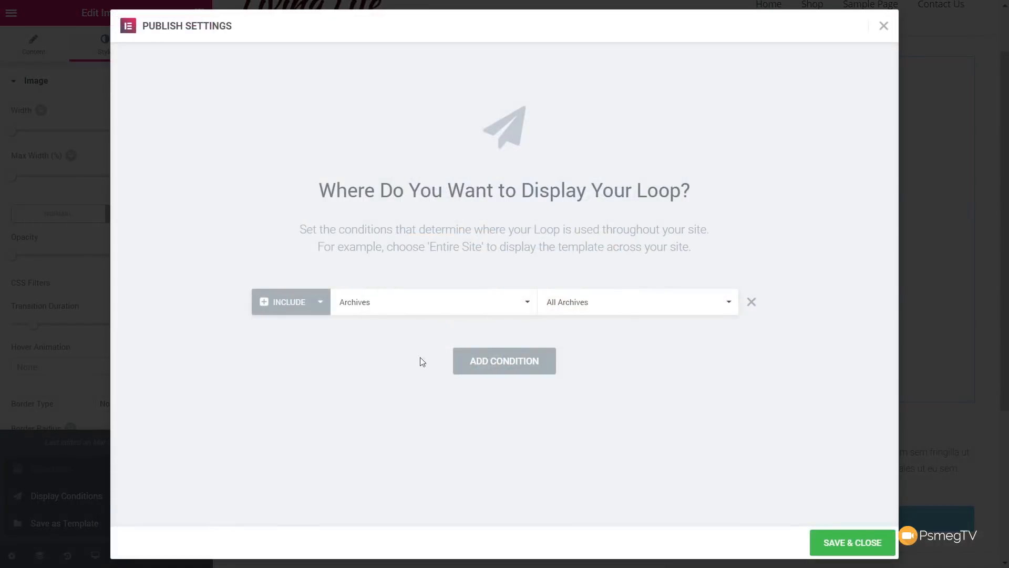
mouse_move(371, 306)
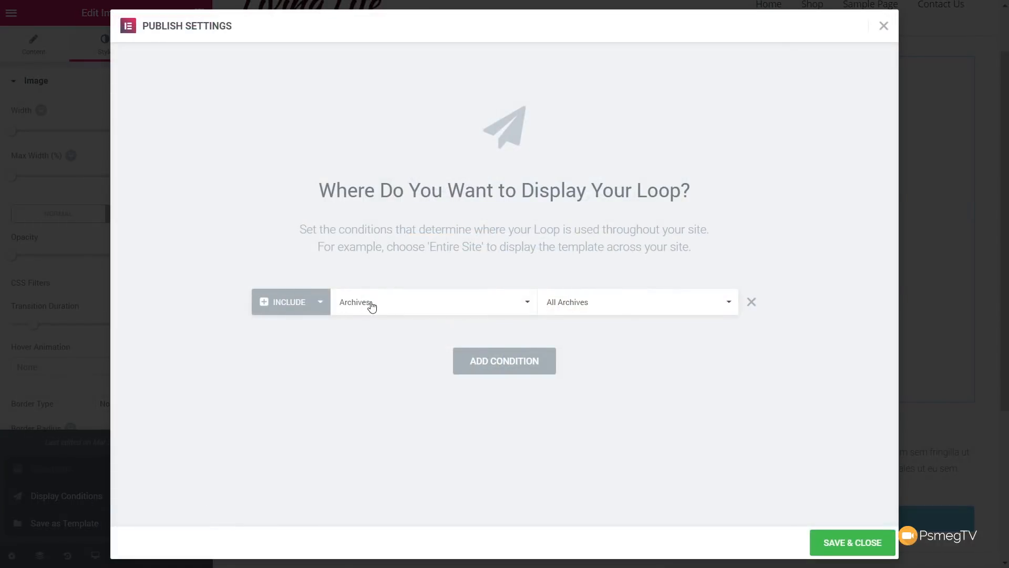
mouse_move(464, 316)
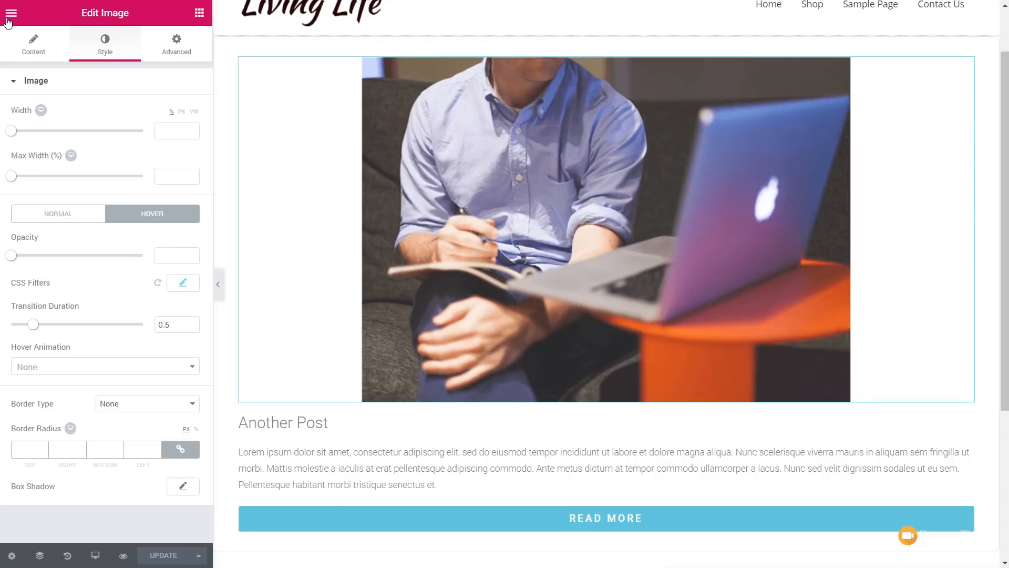
Exit to the dashboard and open the Post Loop page with Edit with Elementor.
click(11, 12)
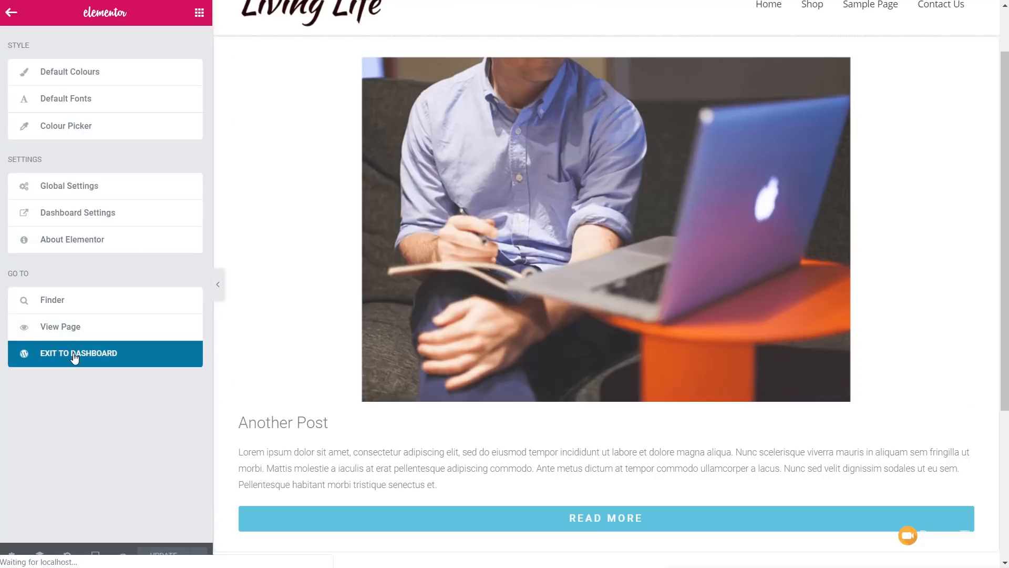
click(79, 353)
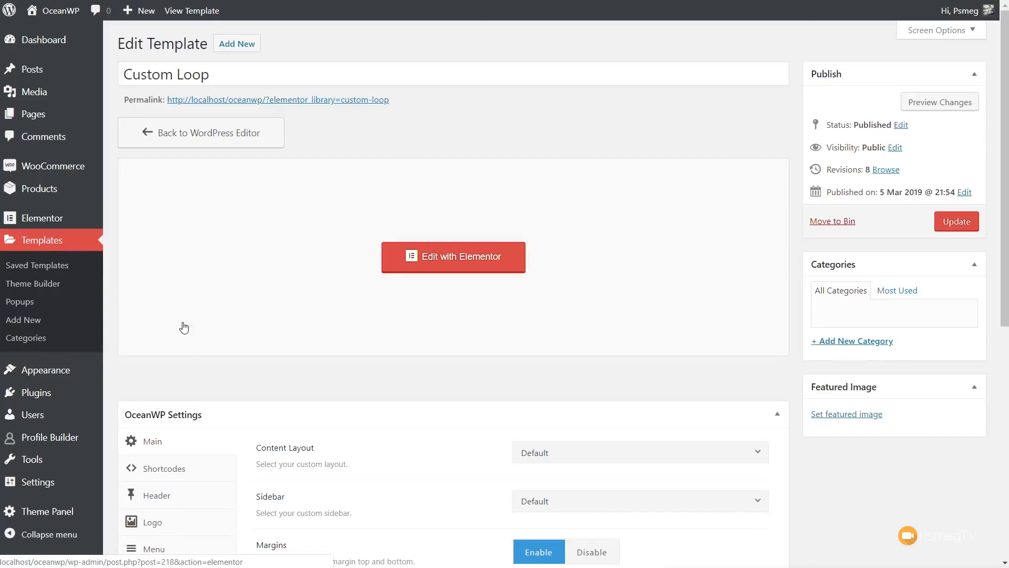
mouse_move(33, 113)
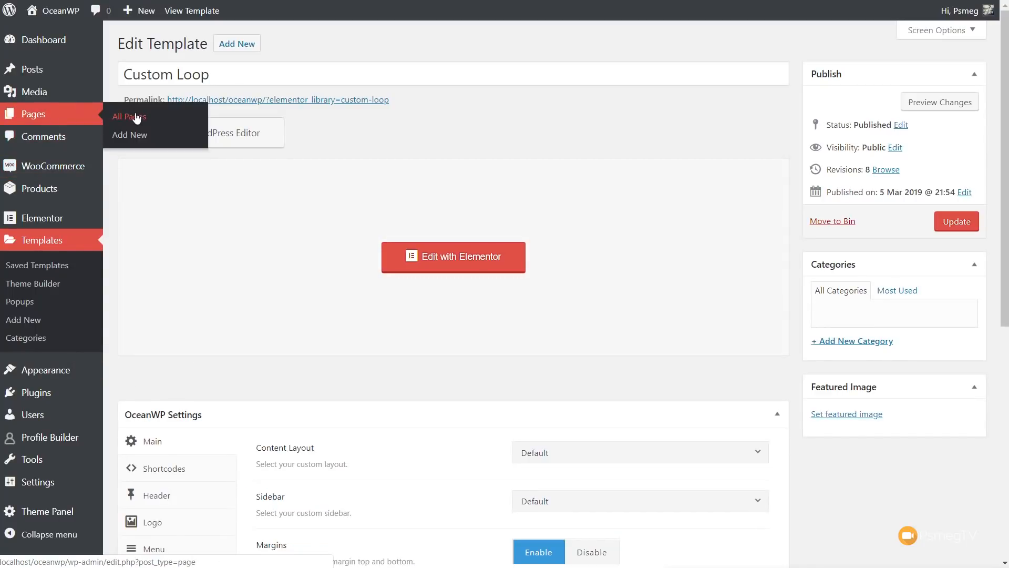
click(128, 116)
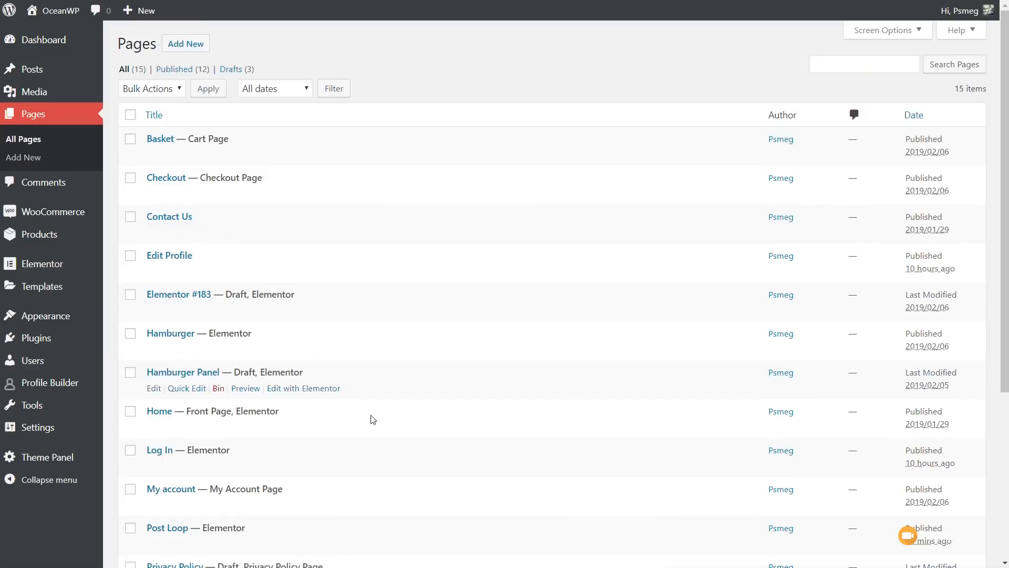
scroll(down, 3)
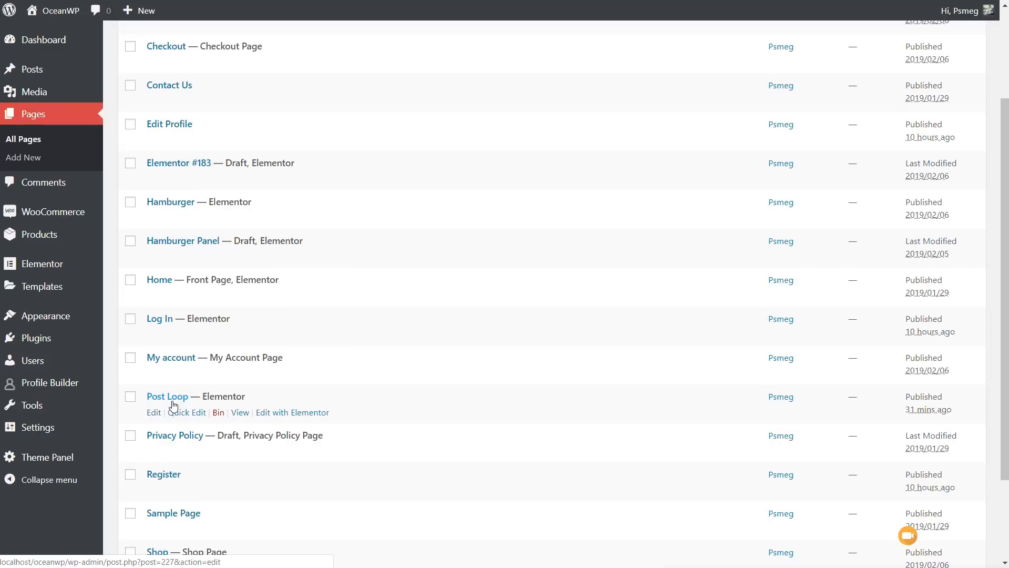
click(292, 412)
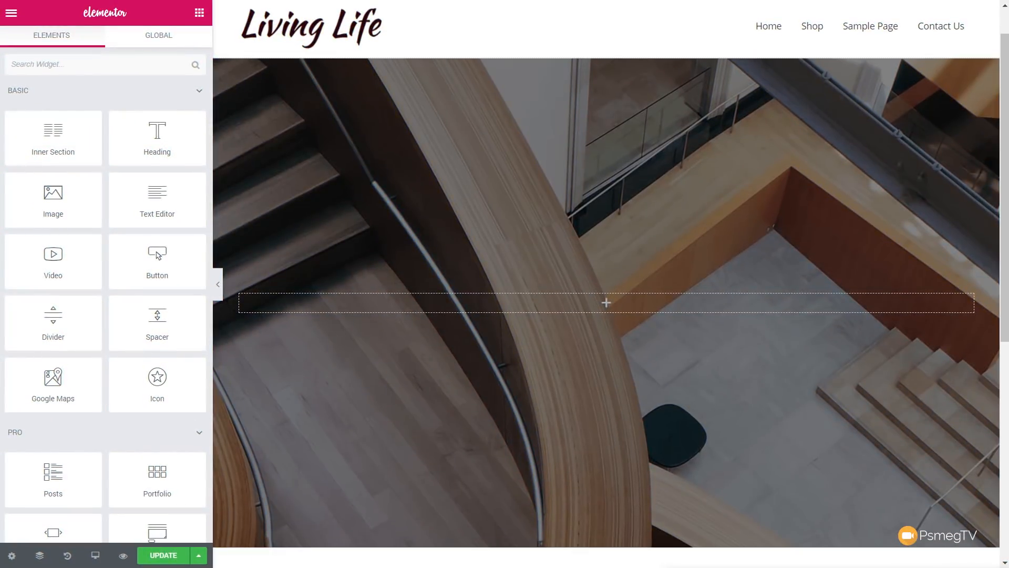
Drag a Posts widget into the empty section below the LATEST NEWS heading.
scroll(down, 3)
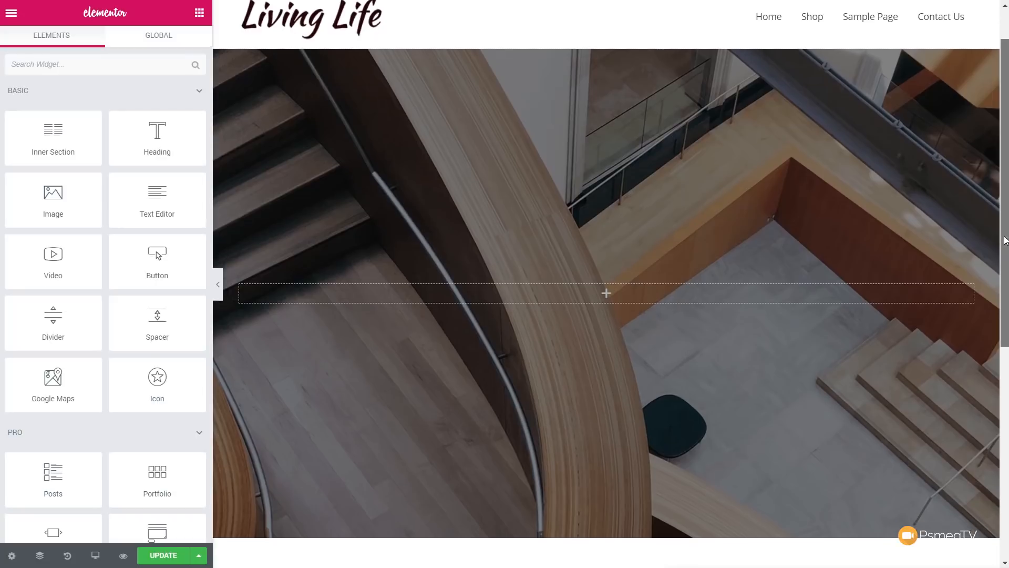
scroll(down, 3)
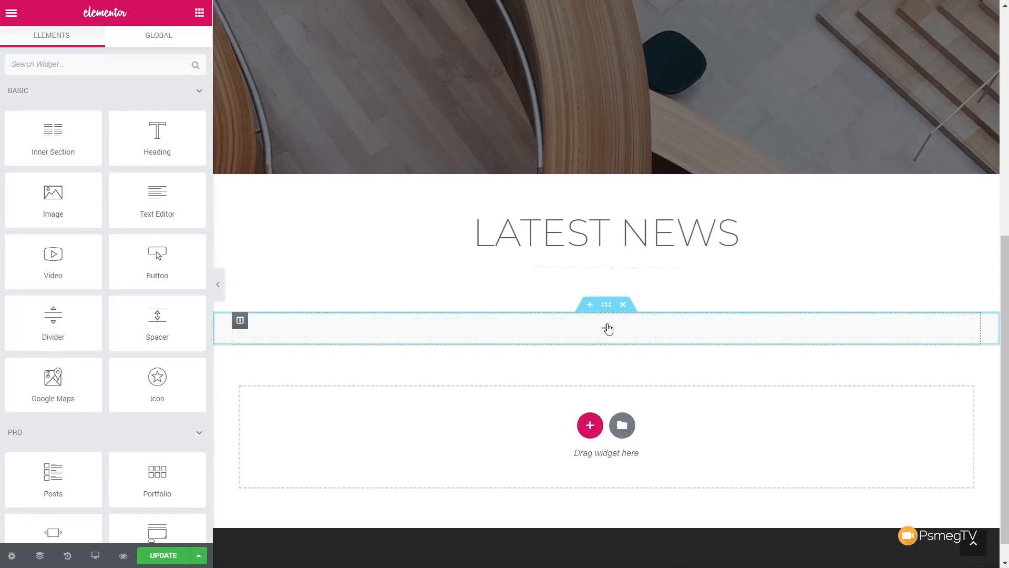
click(97, 65)
text(i)
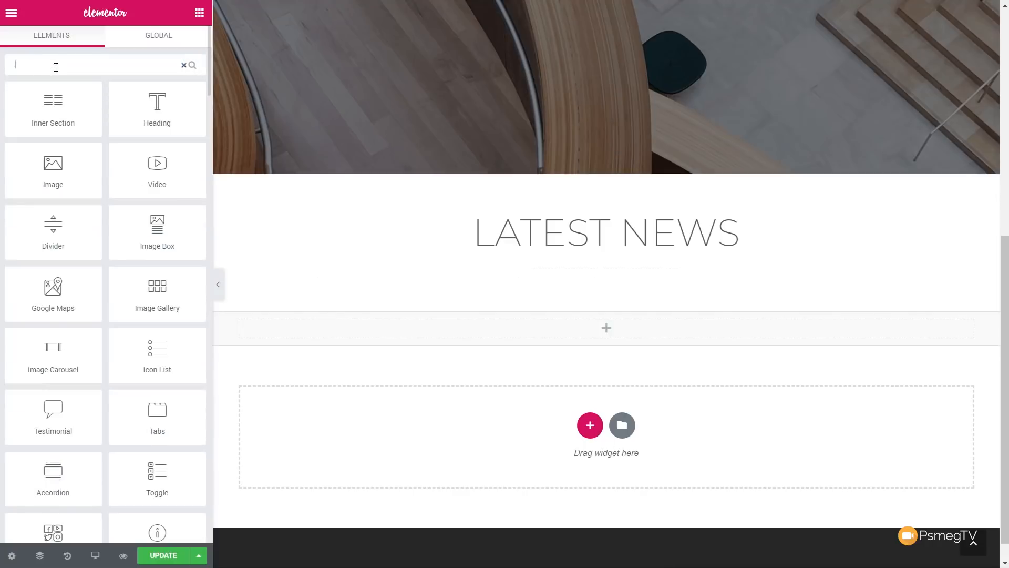
text(post)
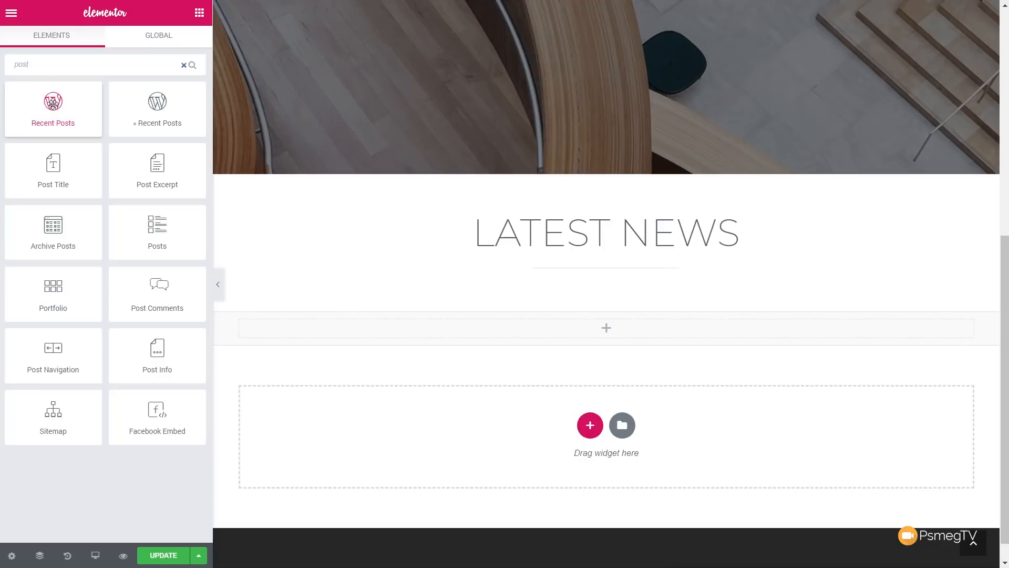
mouse_move(156, 231)
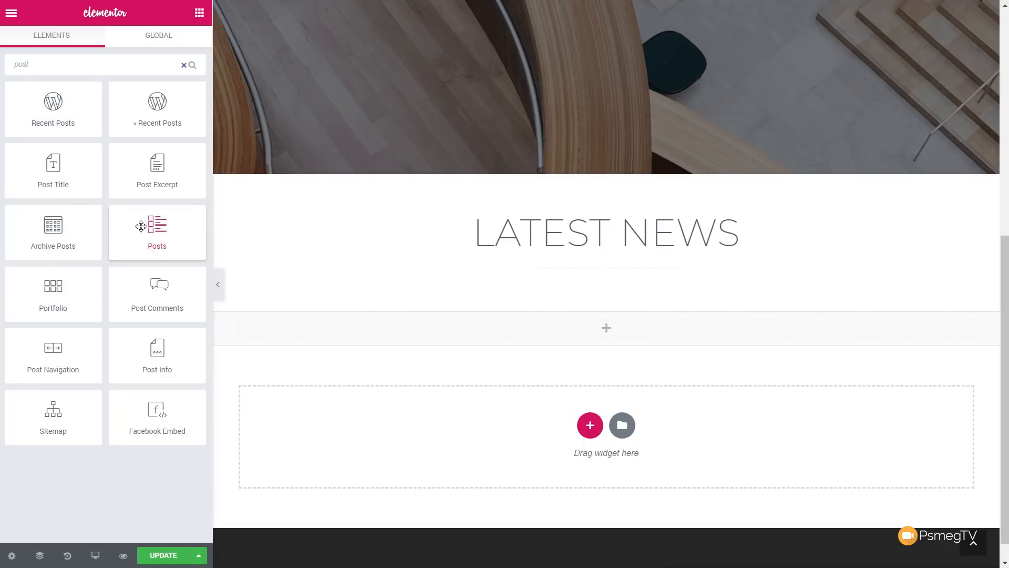
drag(156, 231, 412, 322)
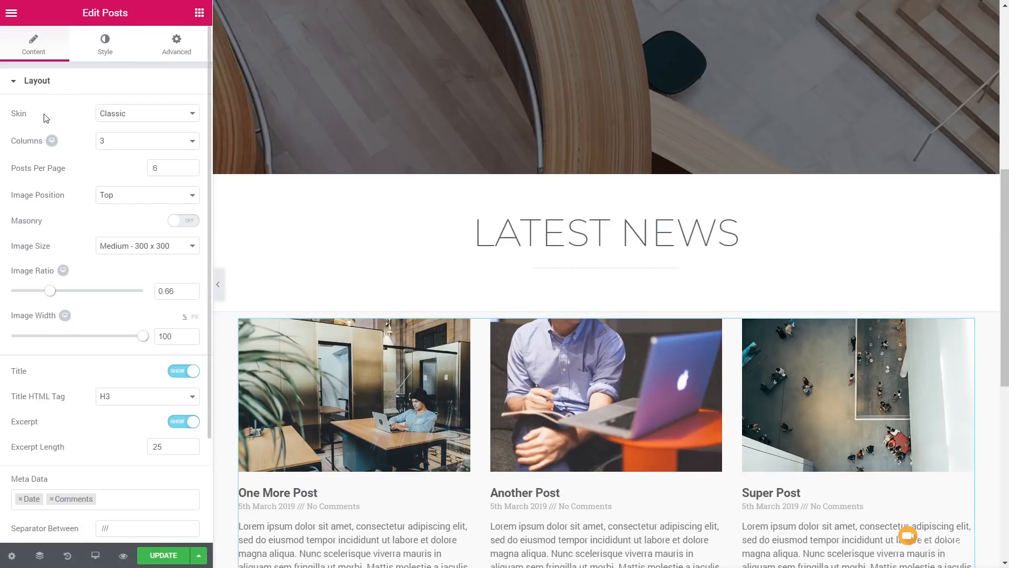
scroll(down, 3)
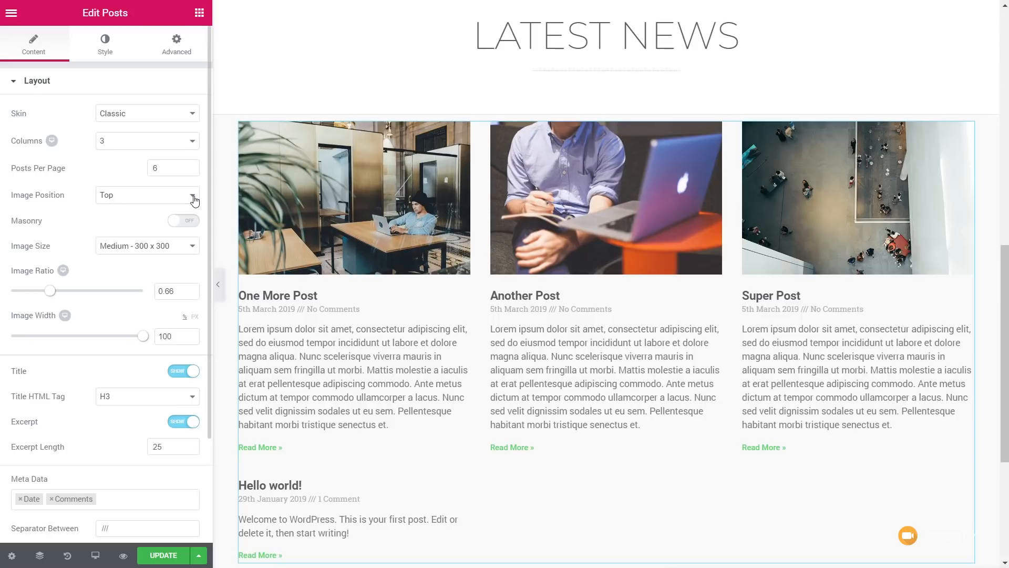
mouse_move(142, 114)
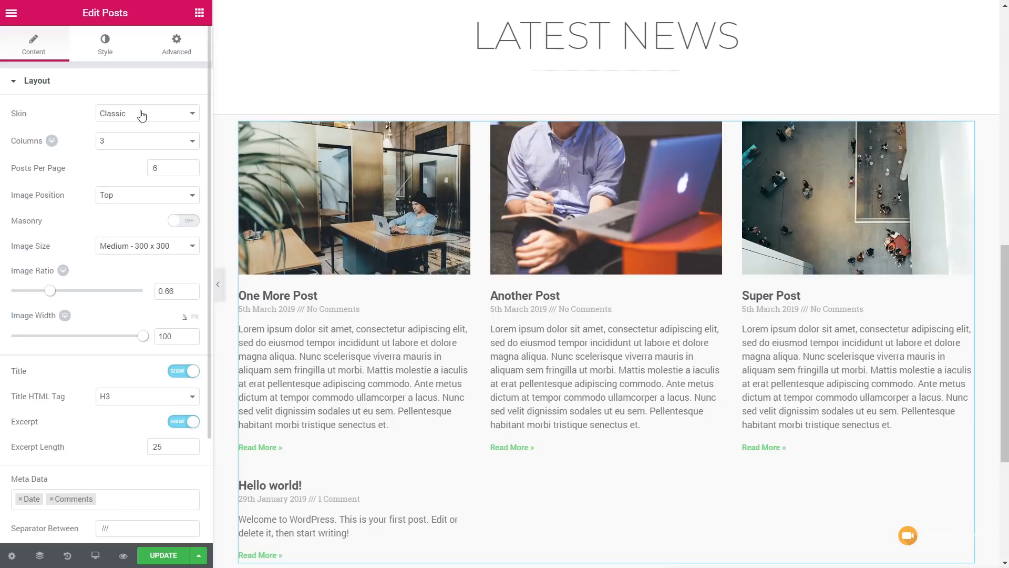
Set the Posts widget to Custom skin with the Custom Loop template, 3 posts and 2 columns.
click(146, 113)
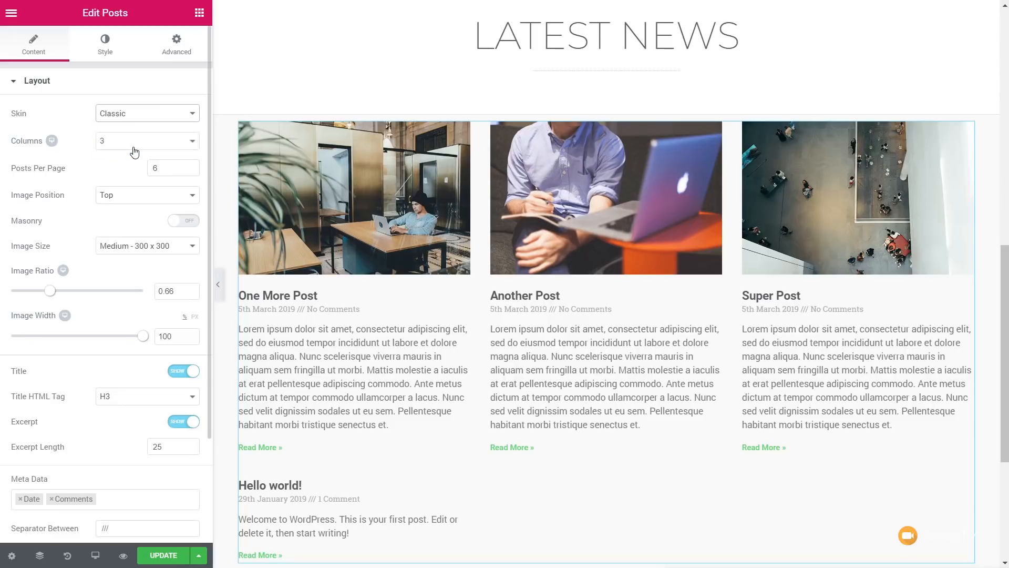
click(147, 114)
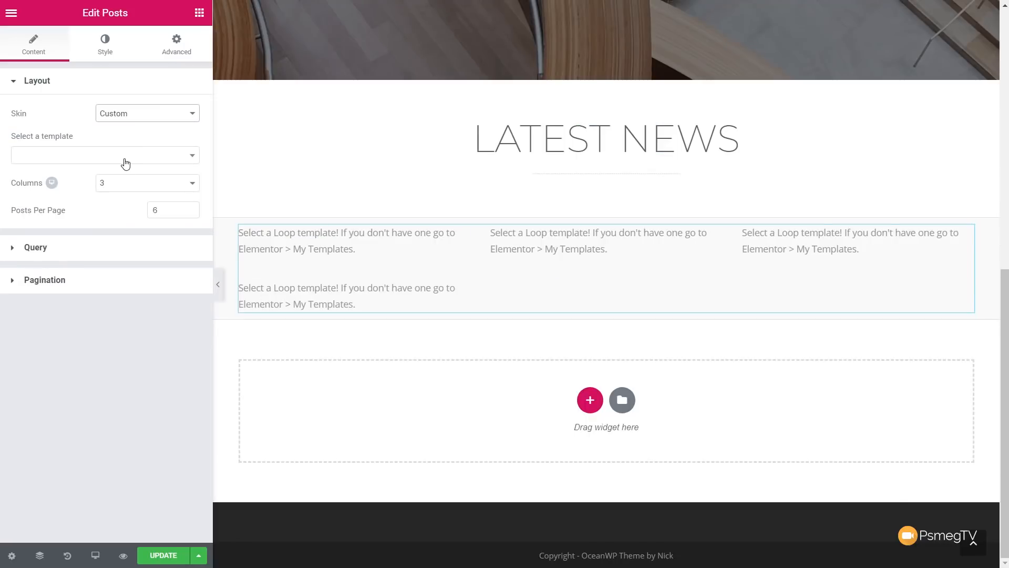
click(104, 155)
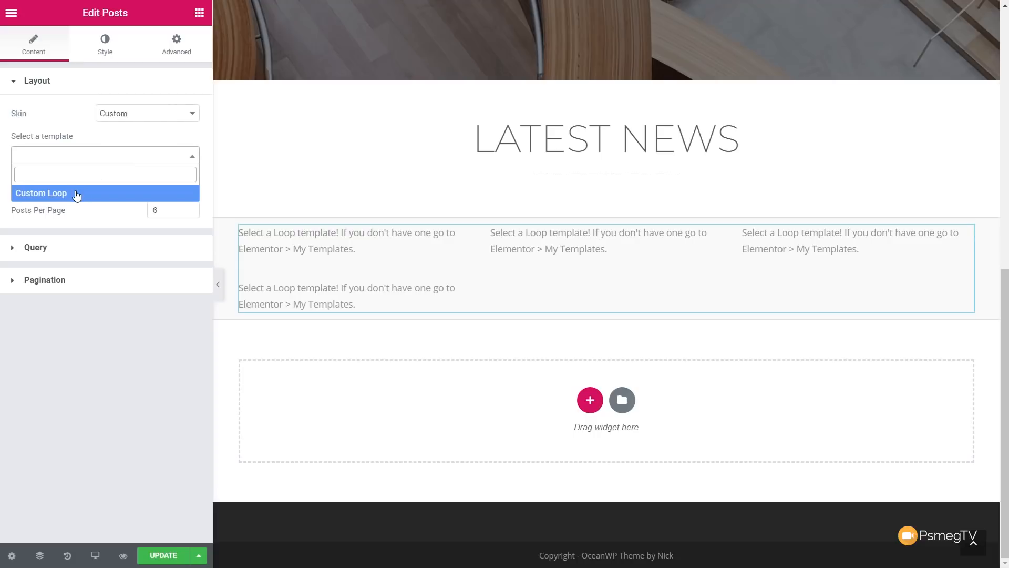
click(41, 192)
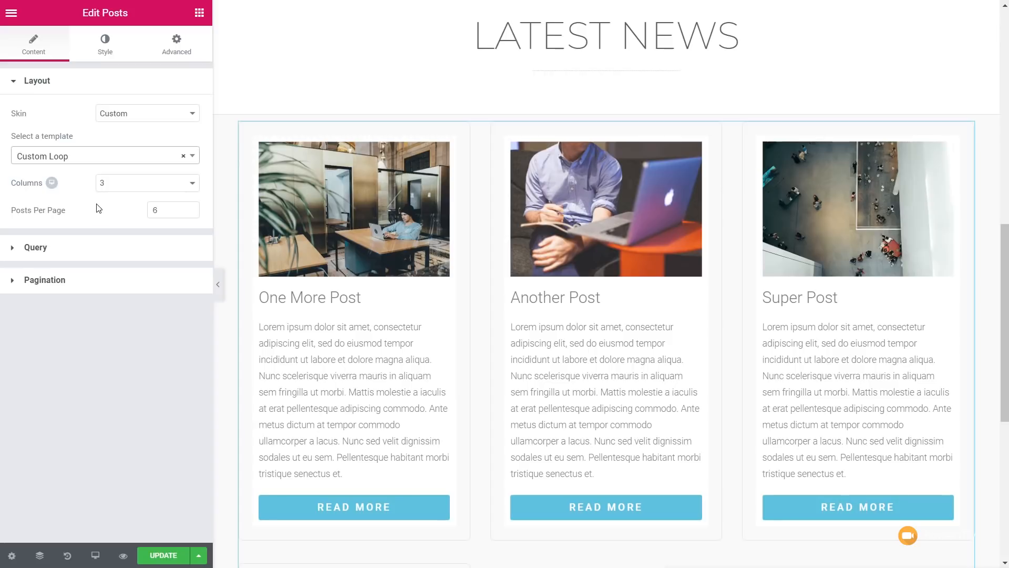
click(170, 210)
text(3)
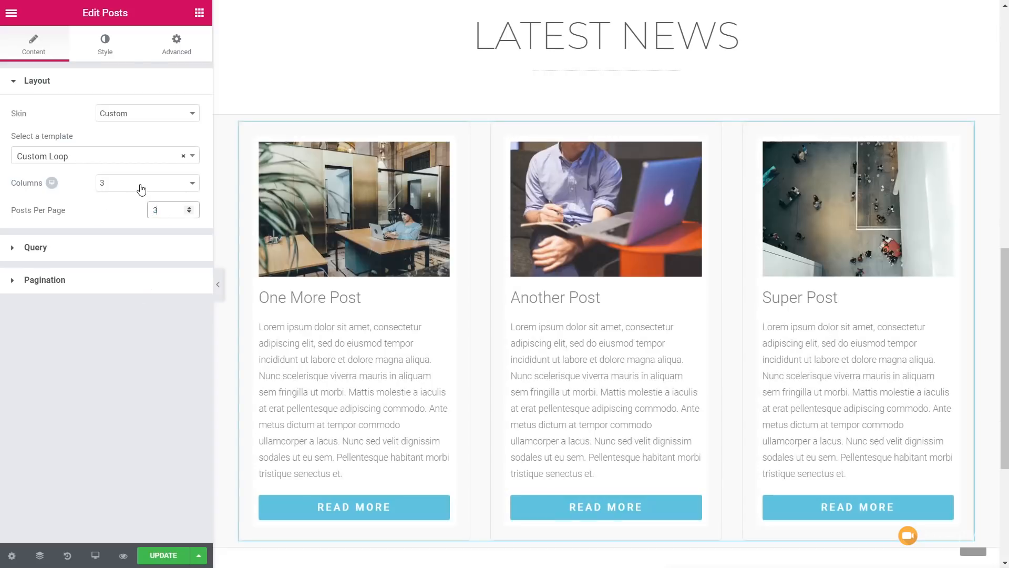
click(147, 183)
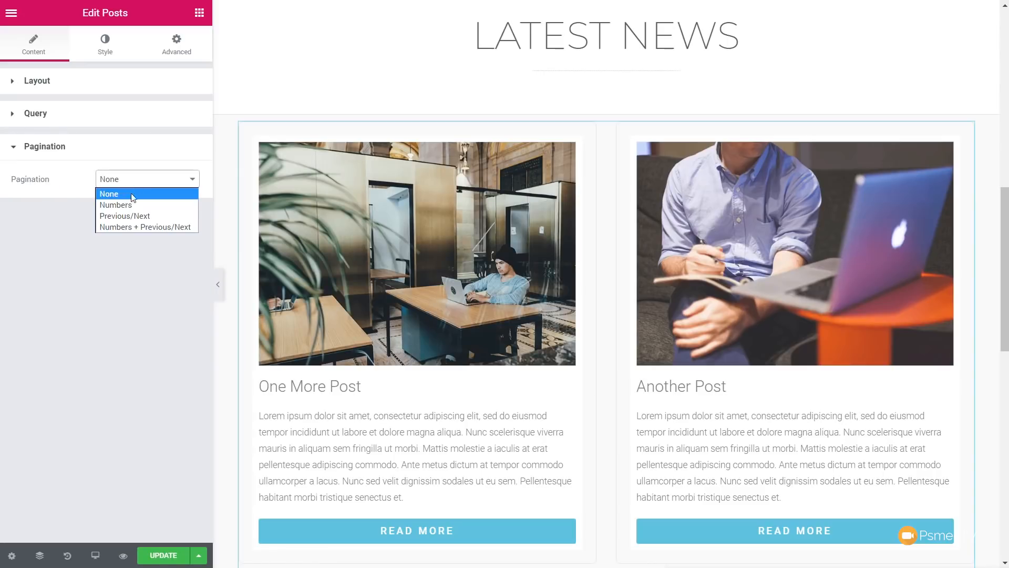
Add Previous/Next pagination beneath the post grid and scroll to check it.
click(124, 215)
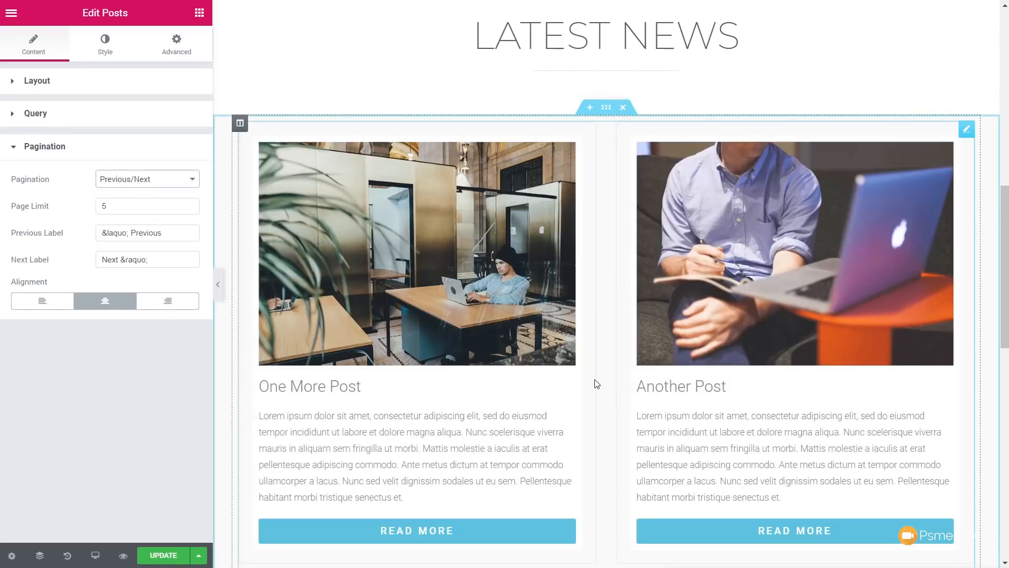
scroll(down, 3)
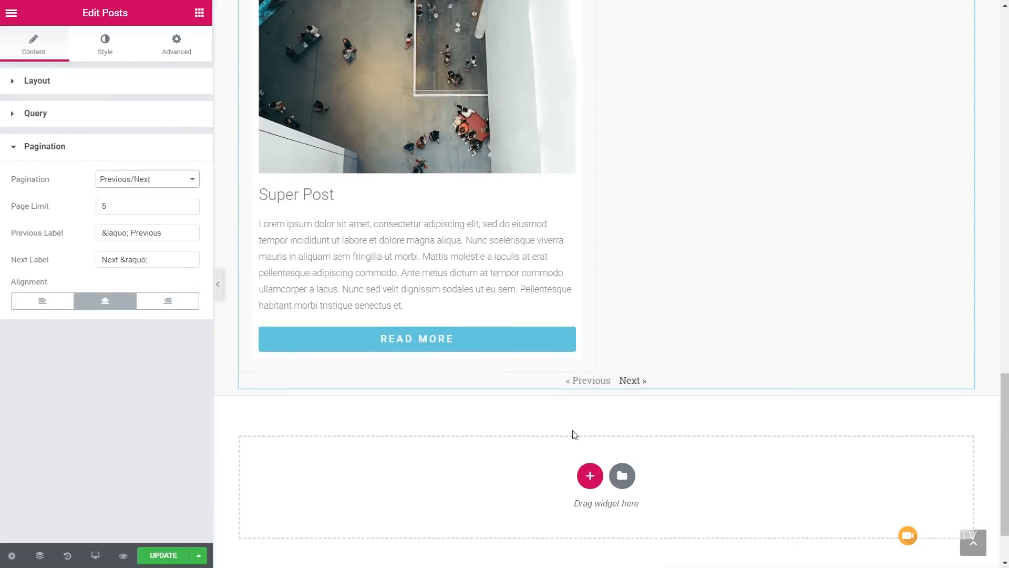
mouse_move(593, 406)
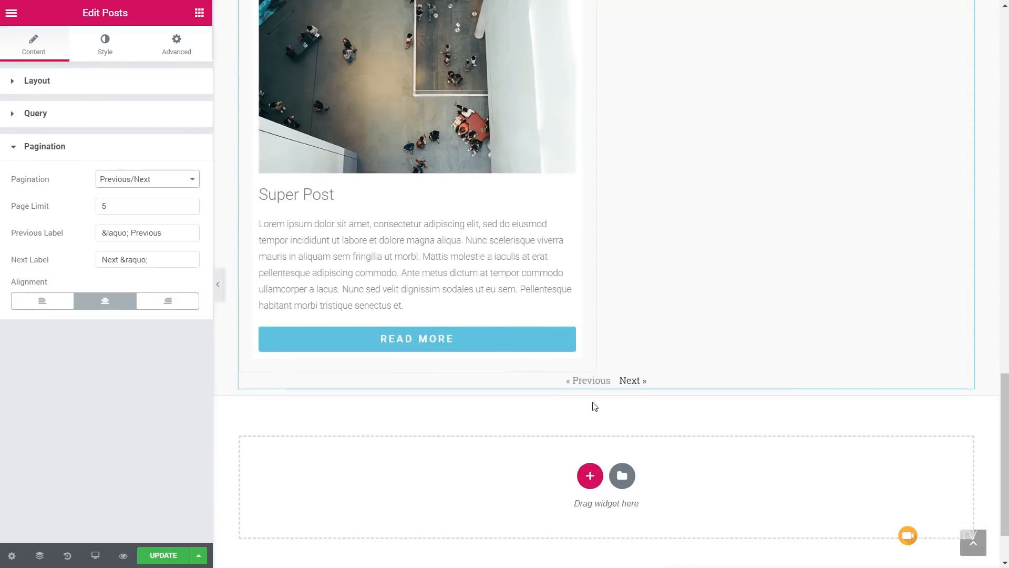
scroll(down, 3)
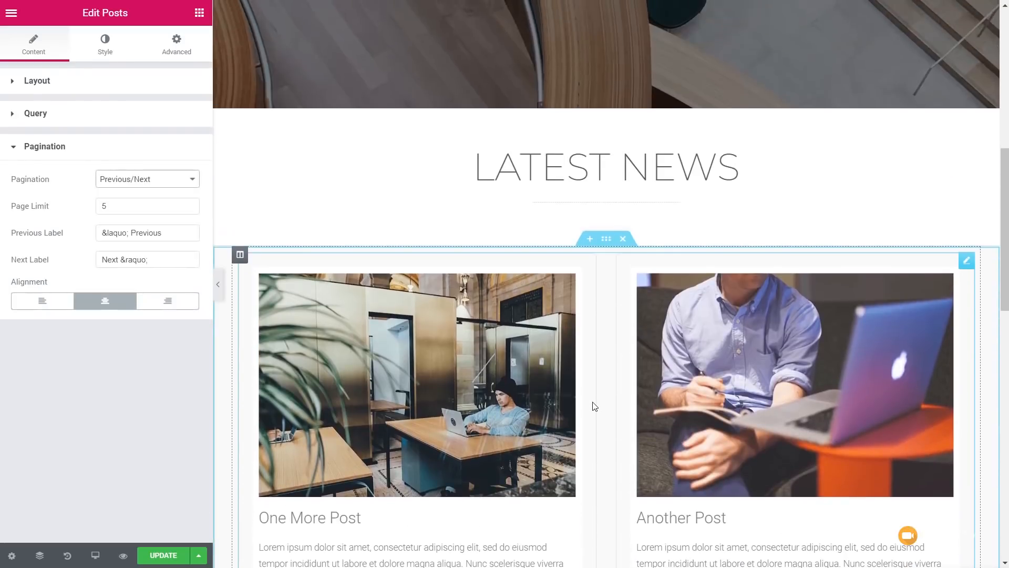